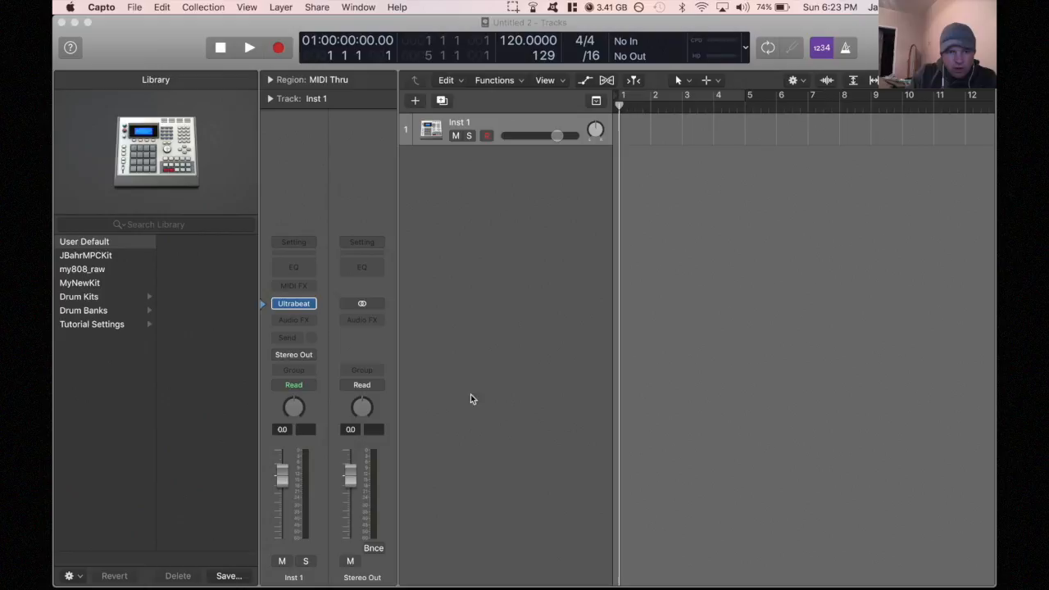
mouse_move(496, 121)
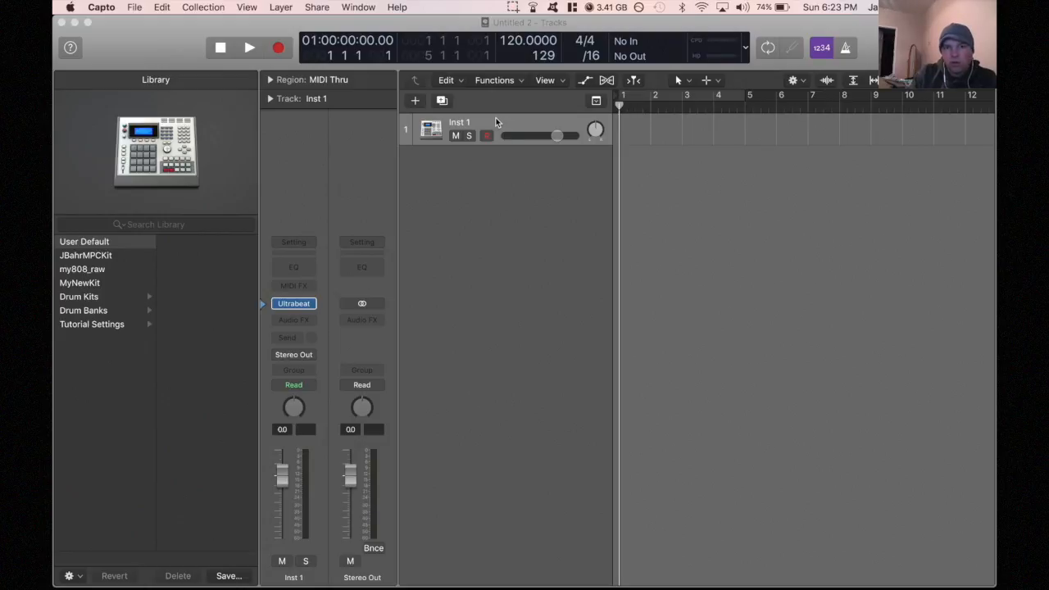
Create a new software instrument track with Ultrabeat (Drum Synth) as its instrument.
left_click(415, 100)
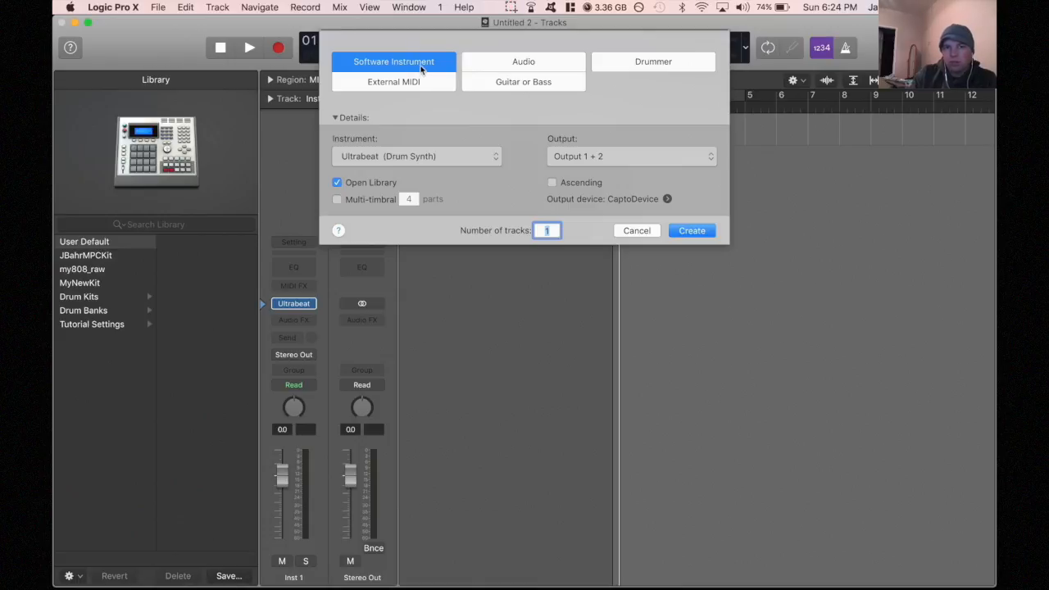
left_click(417, 157)
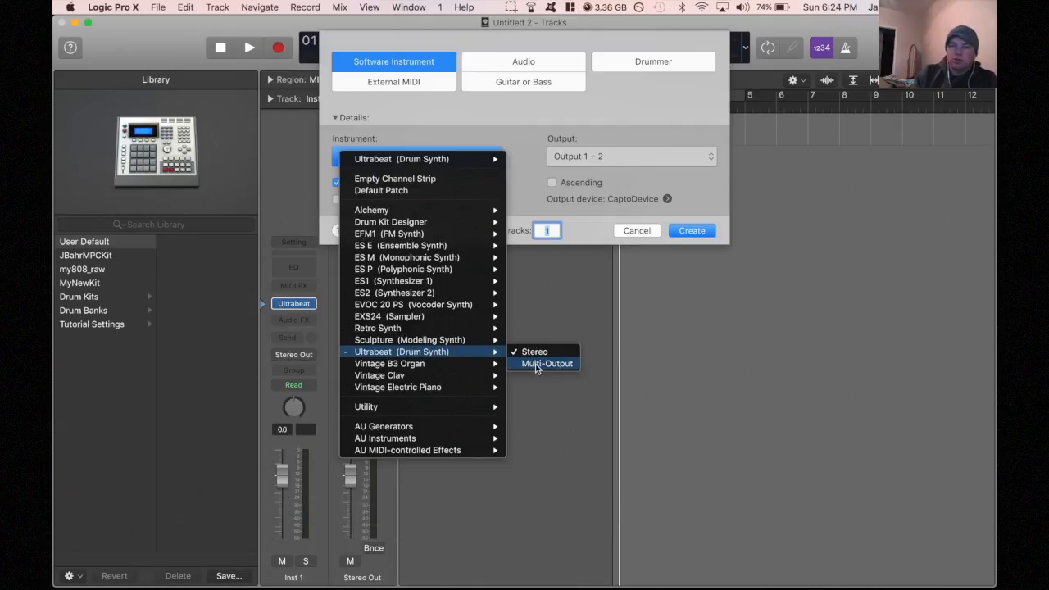
left_click(546, 363)
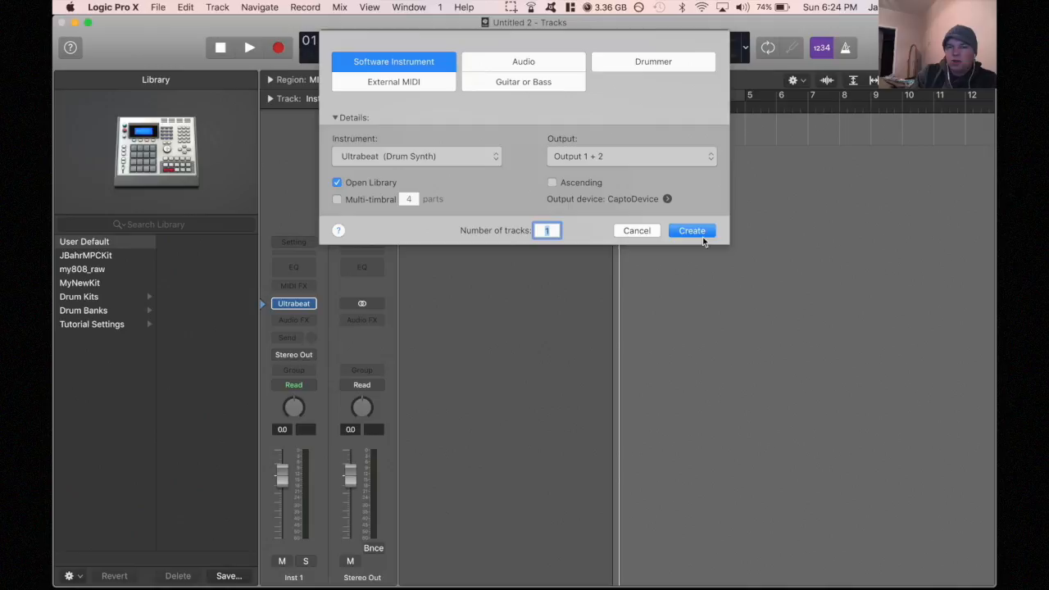
left_click(692, 231)
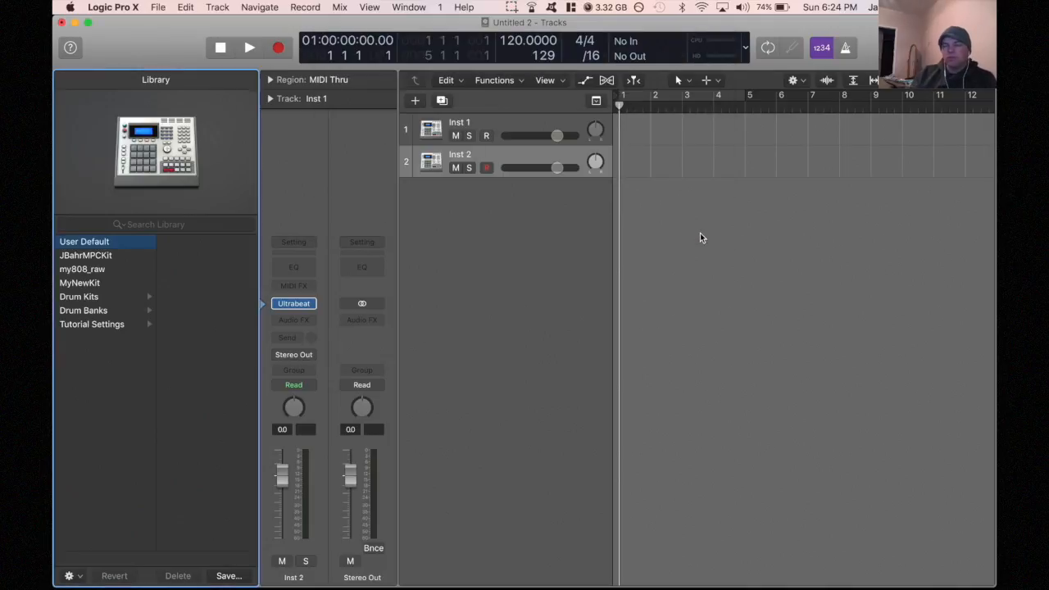
Close the Library pane and toggle the inspector with Inst 2 as the current track.
left_click(431, 160)
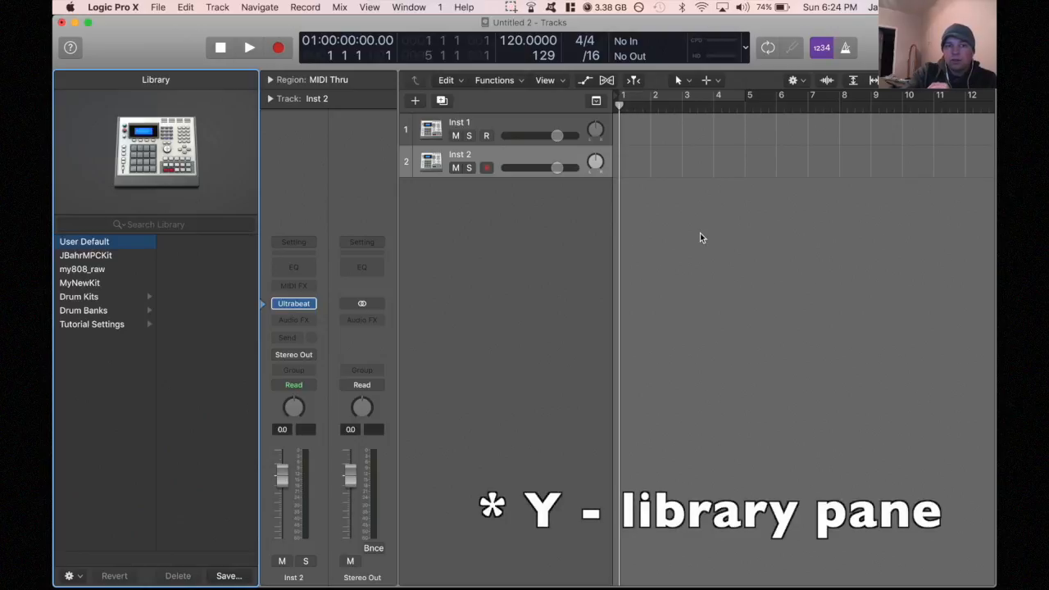
key("y")
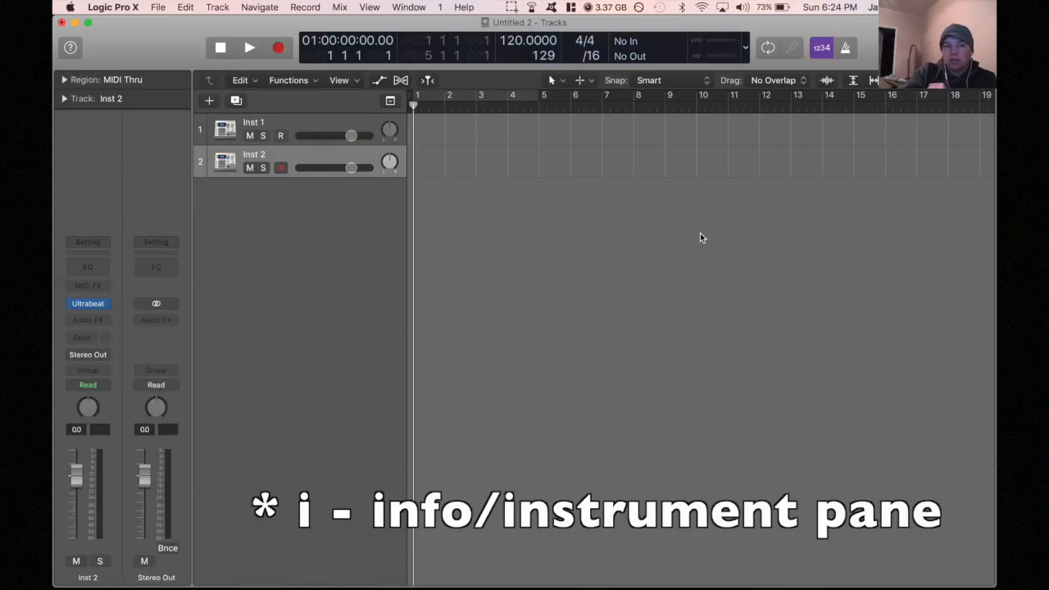
key("i")
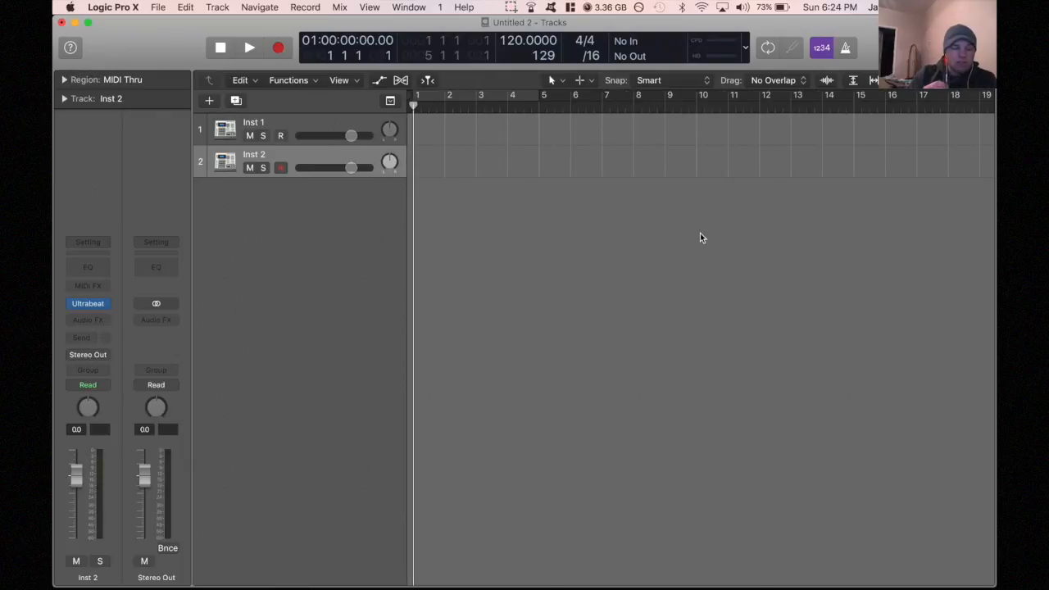
Open the Ultrabeat plug-in window from the Inst 2 channel strip.
left_click(88, 304)
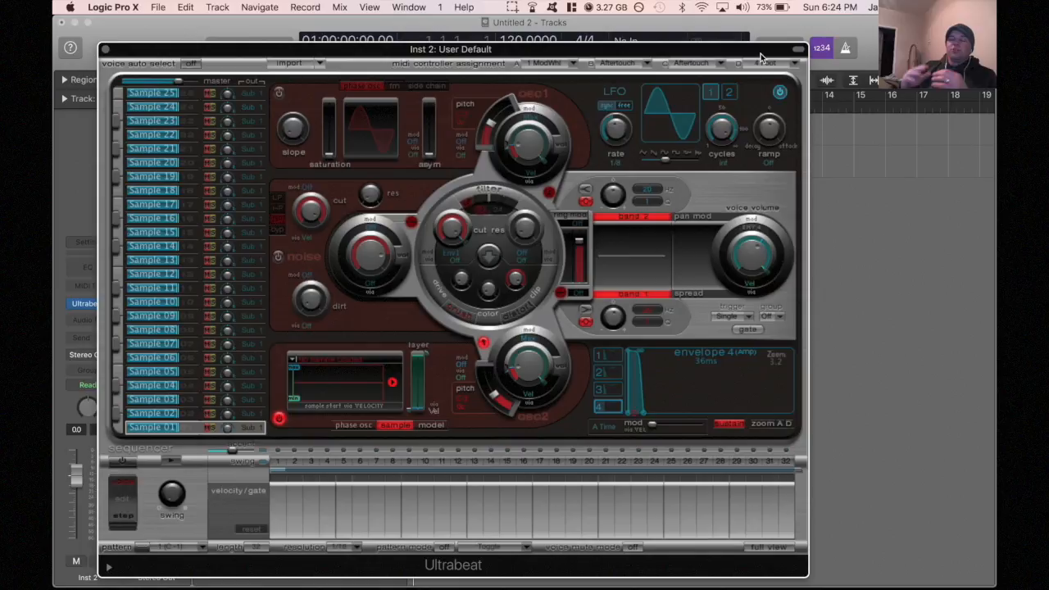
mouse_move(645, 14)
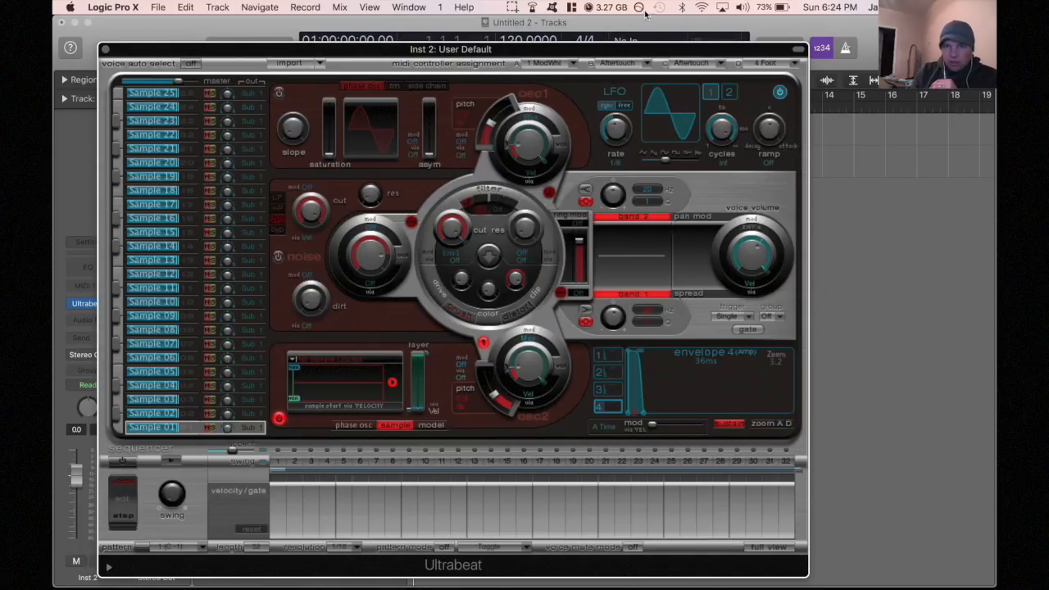
left_click(639, 8)
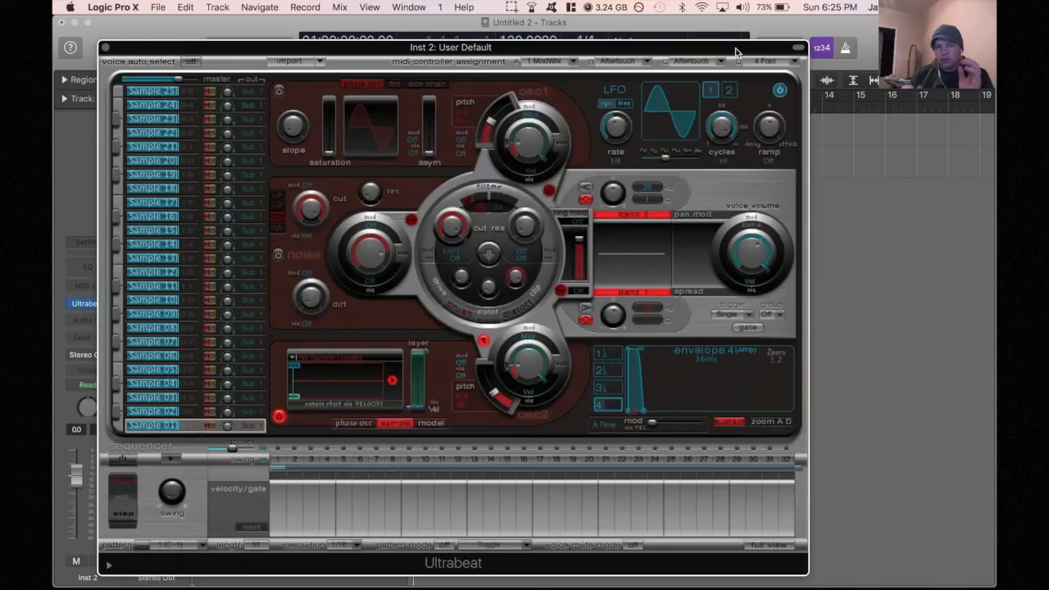
mouse_move(533, 153)
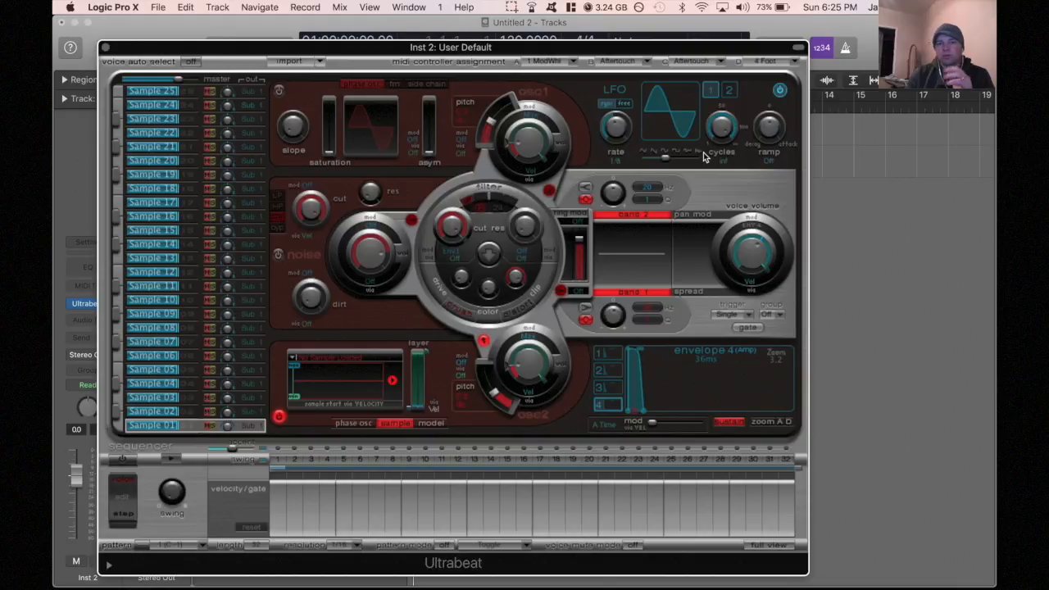
mouse_move(334, 149)
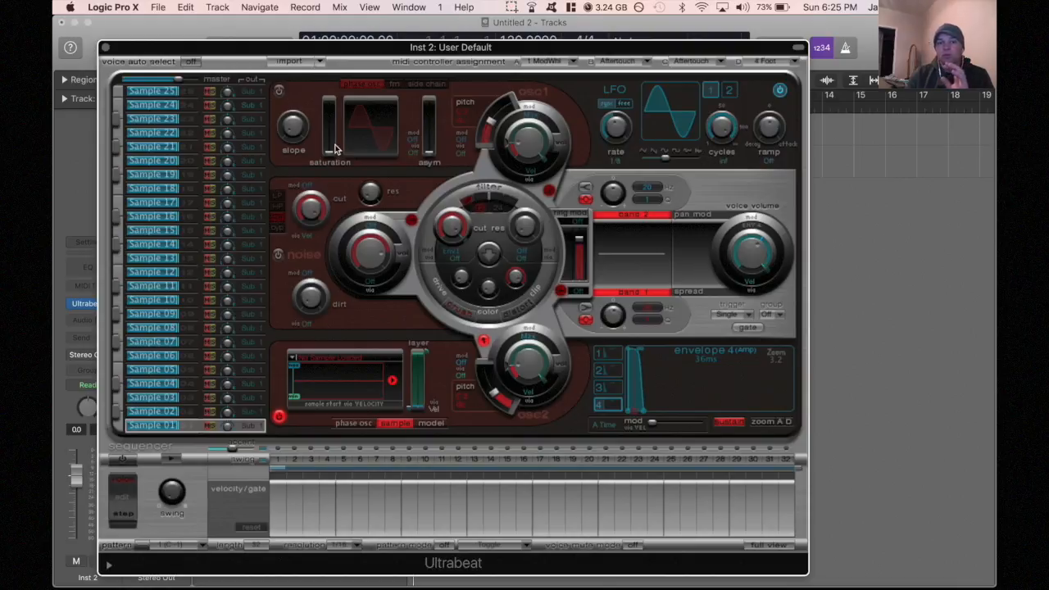
mouse_move(606, 233)
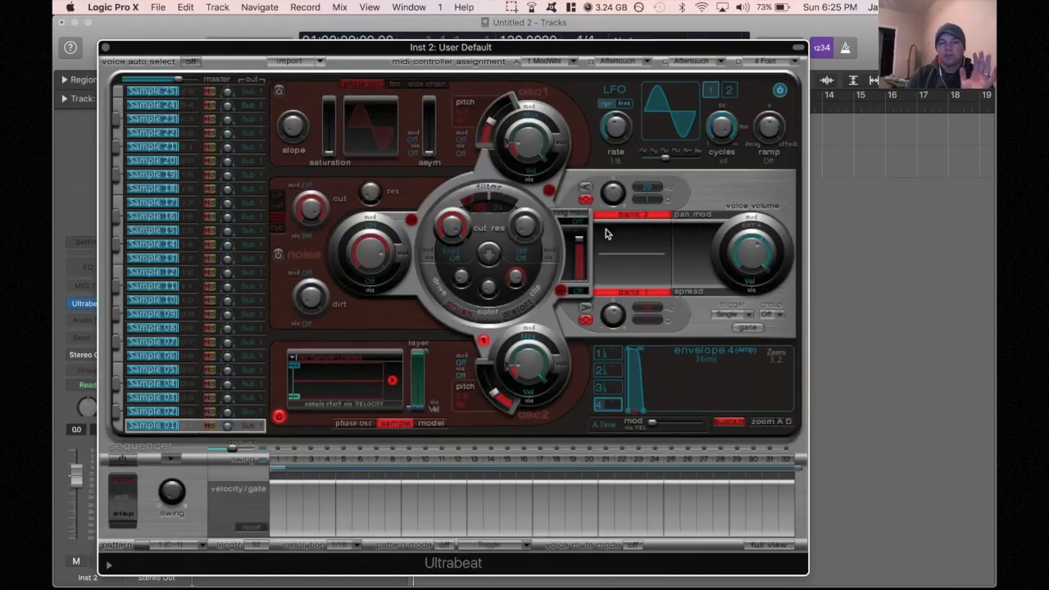
mouse_move(504, 314)
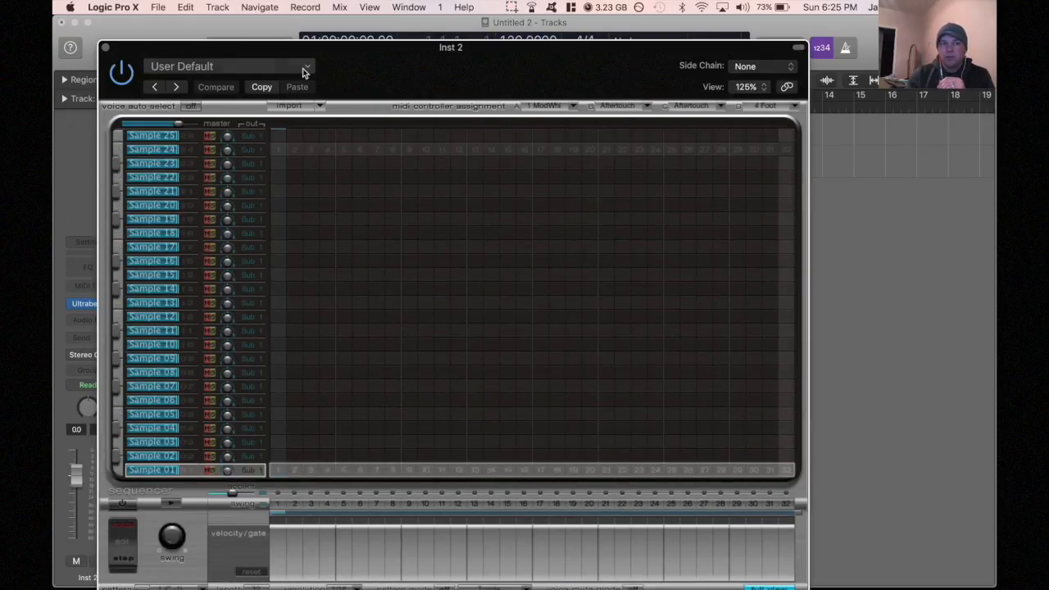
Load the Boutique 909 kit from Ultrabeat's Drum Kits presets.
left_click(307, 66)
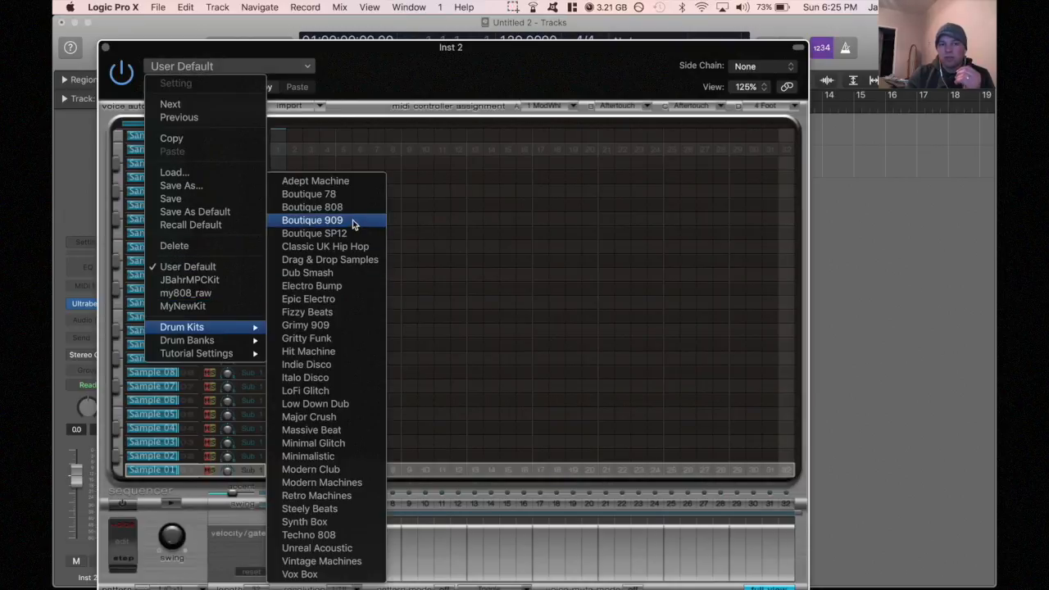
left_click(311, 219)
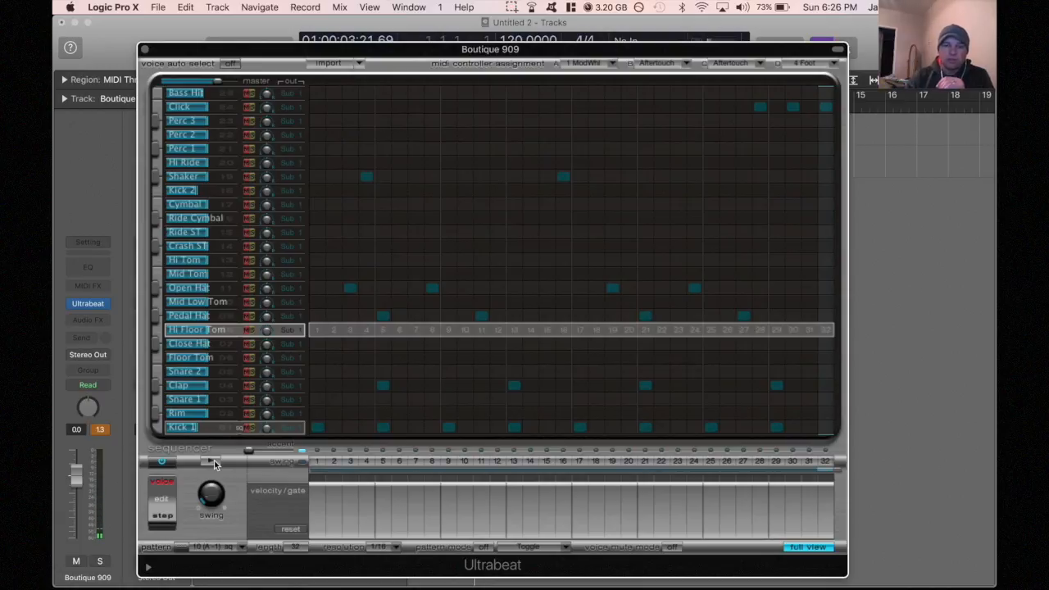
Play the sequencer and toggle Floor Tom and Close Hat step hits, then reach the pattern menu.
left_click(187, 316)
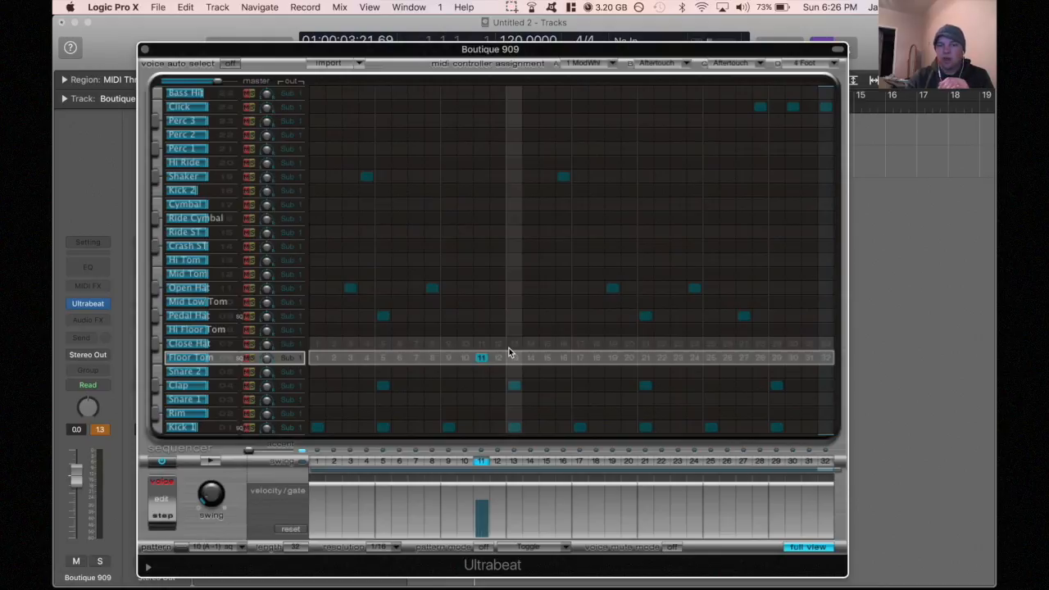
left_click(596, 358)
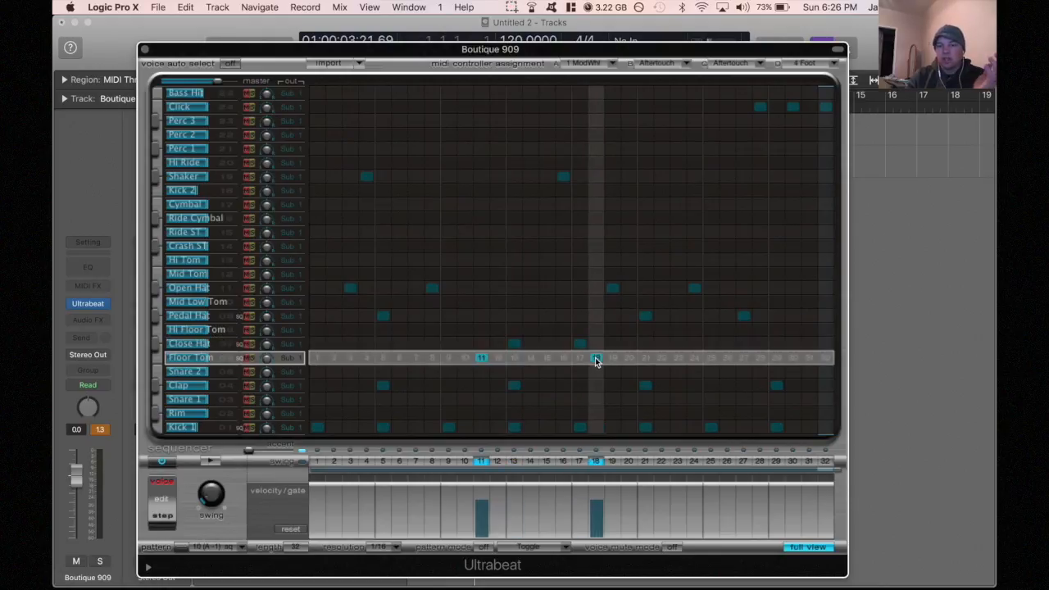
left_click(188, 344)
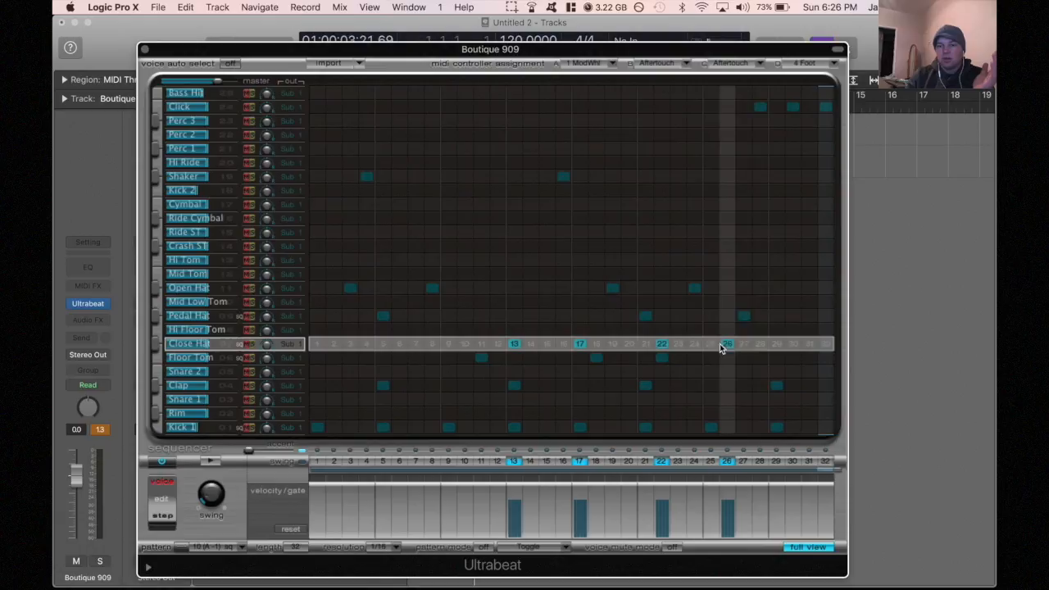
left_click(190, 357)
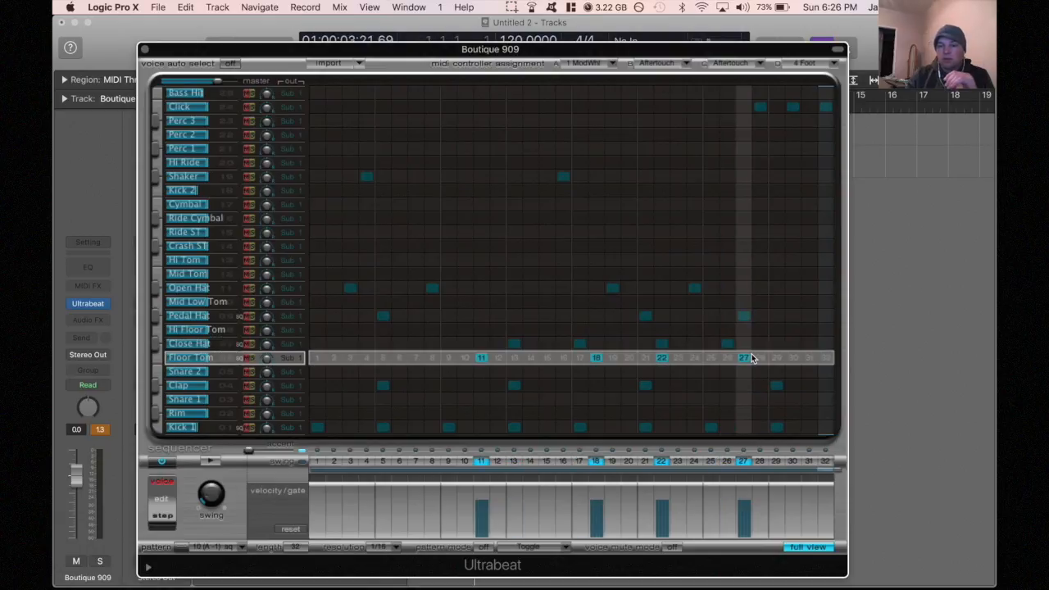
left_click(187, 343)
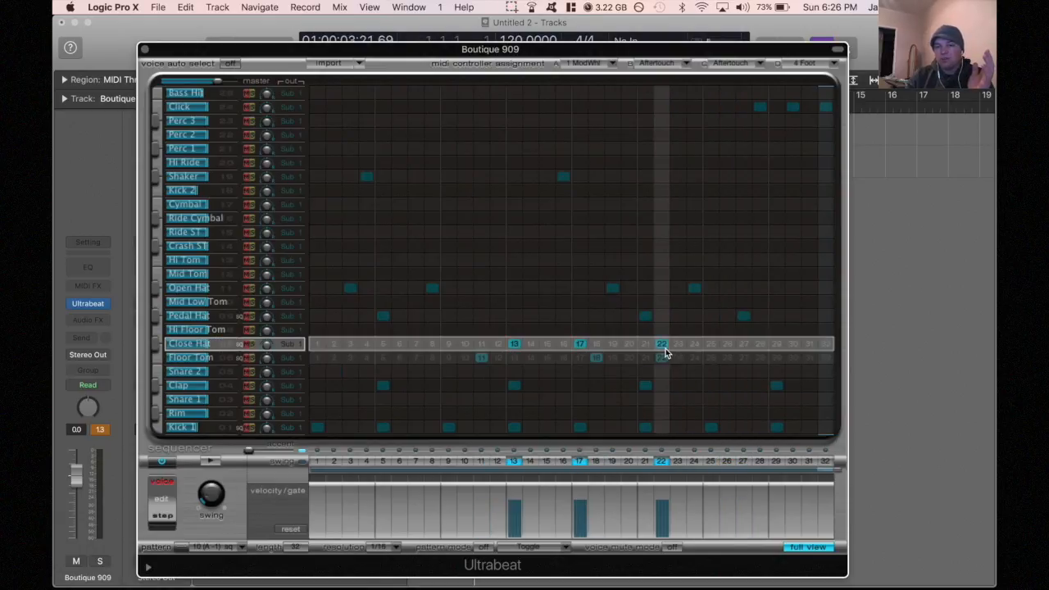
left_click(661, 357)
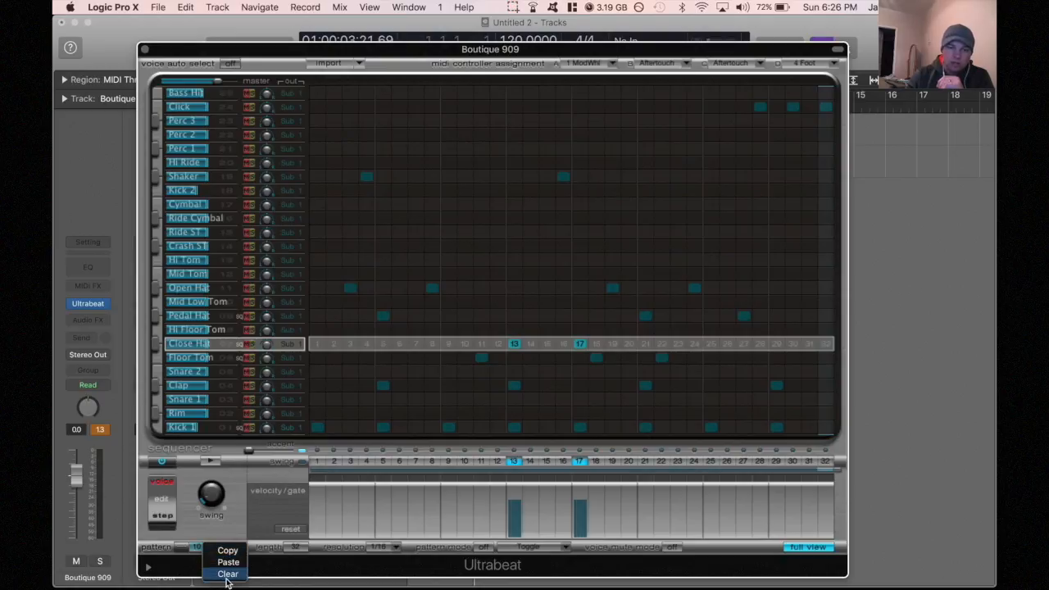
Clear the pattern and add a snare hit on step 9 and a kick hit on step 17.
left_click(228, 572)
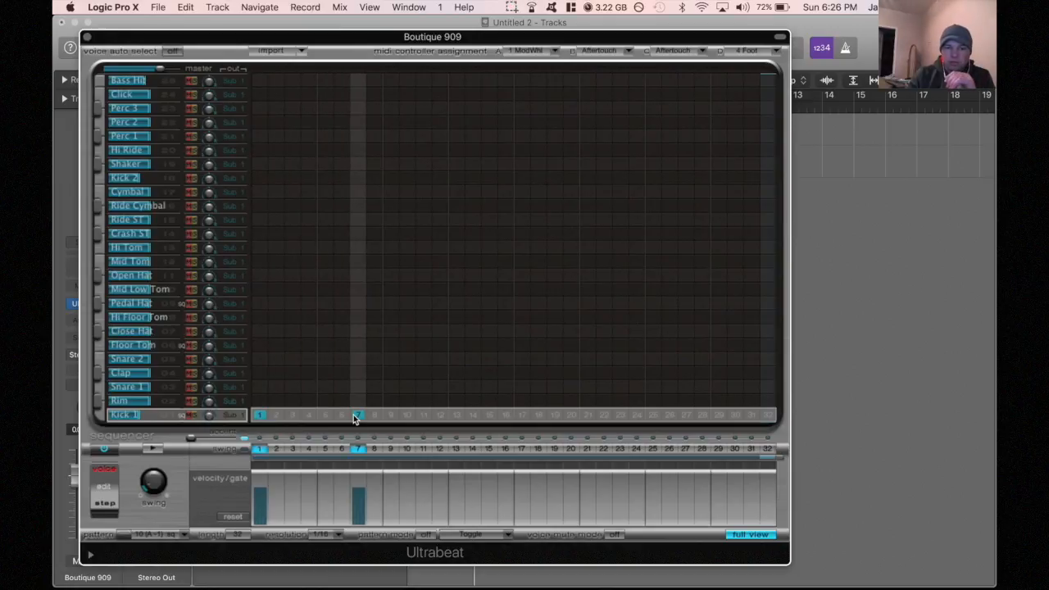
left_click(128, 386)
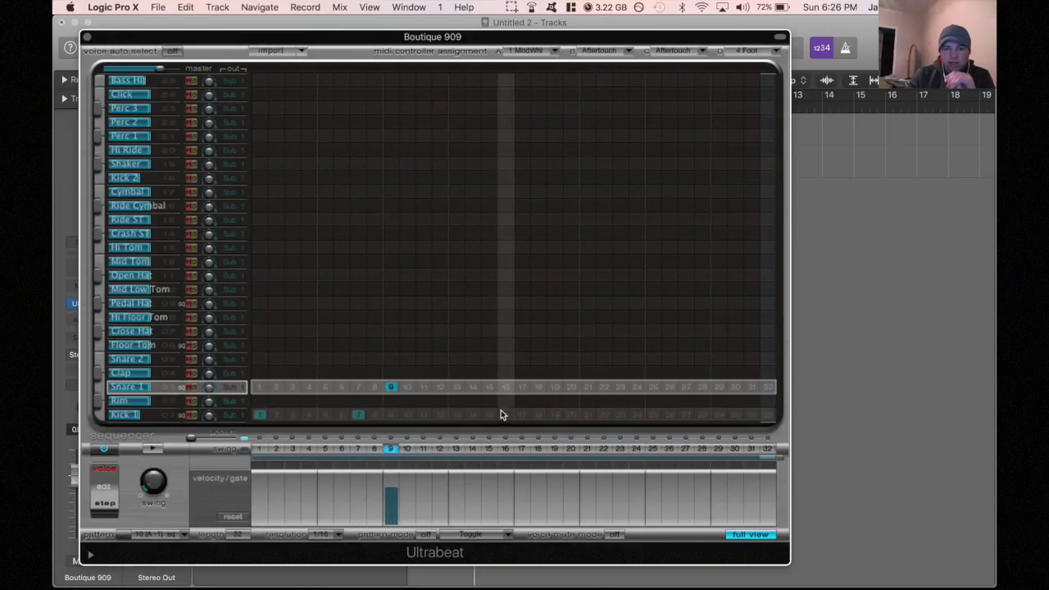
left_click(122, 415)
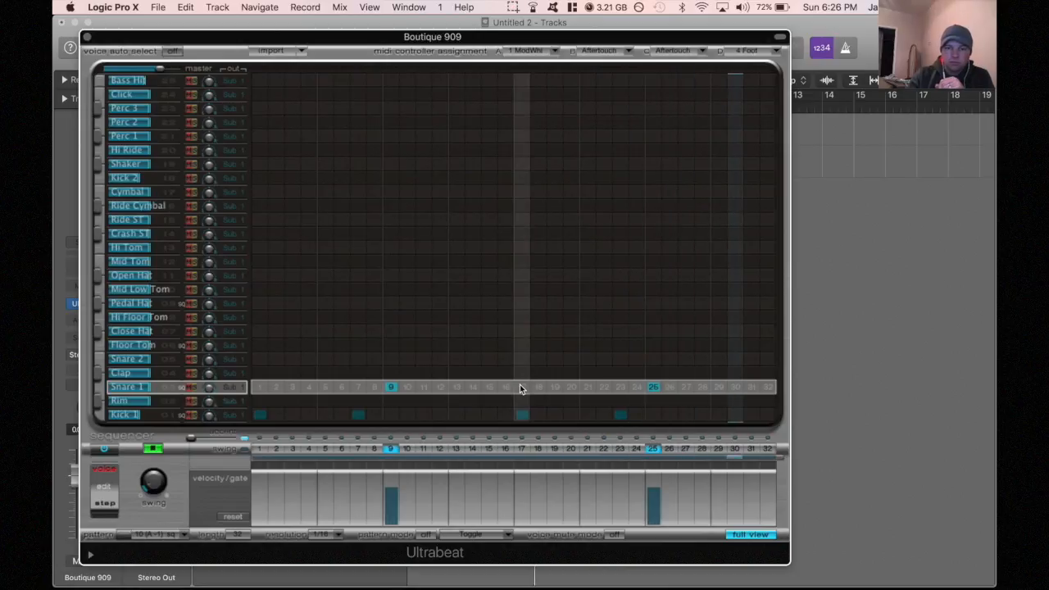
left_click(121, 414)
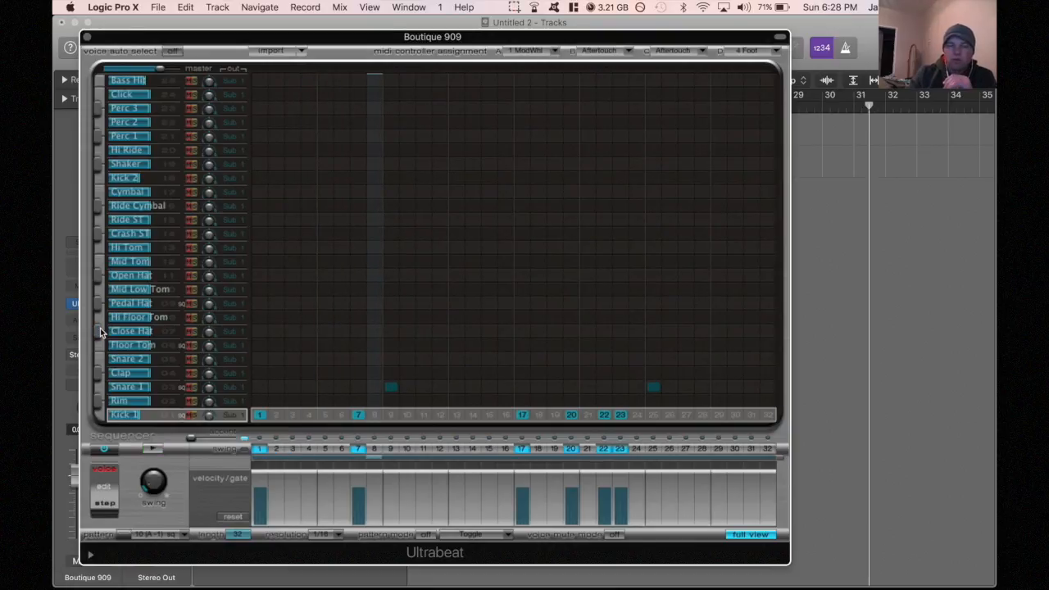
mouse_move(100, 419)
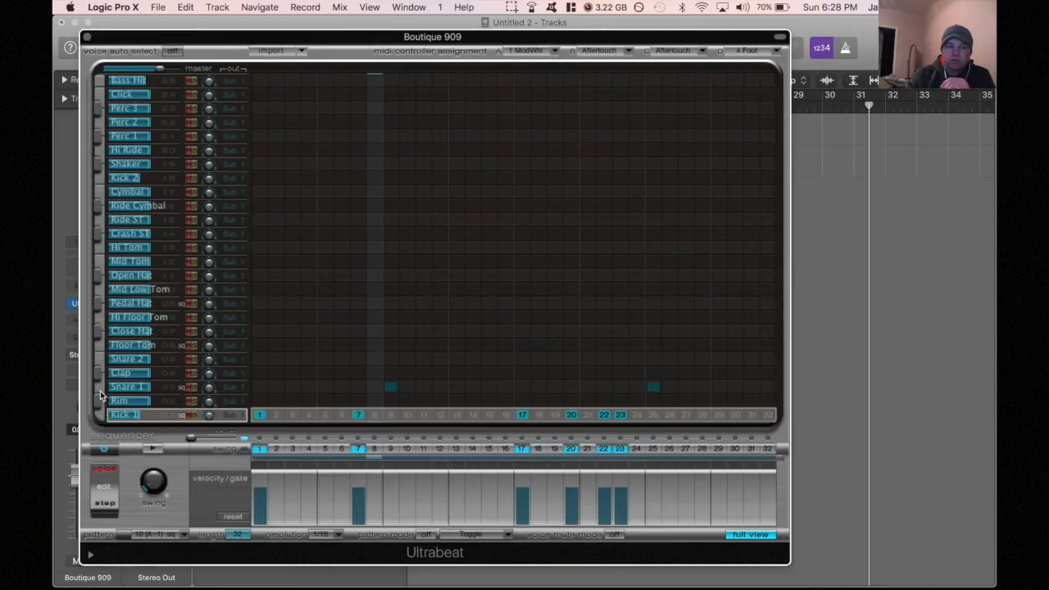
mouse_move(100, 362)
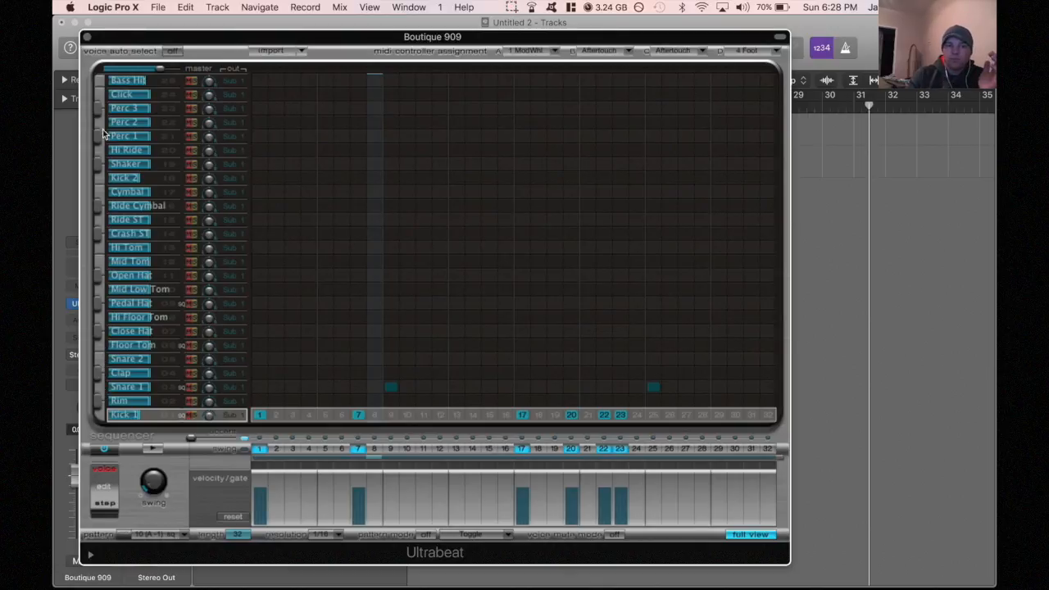
left_click(127, 80)
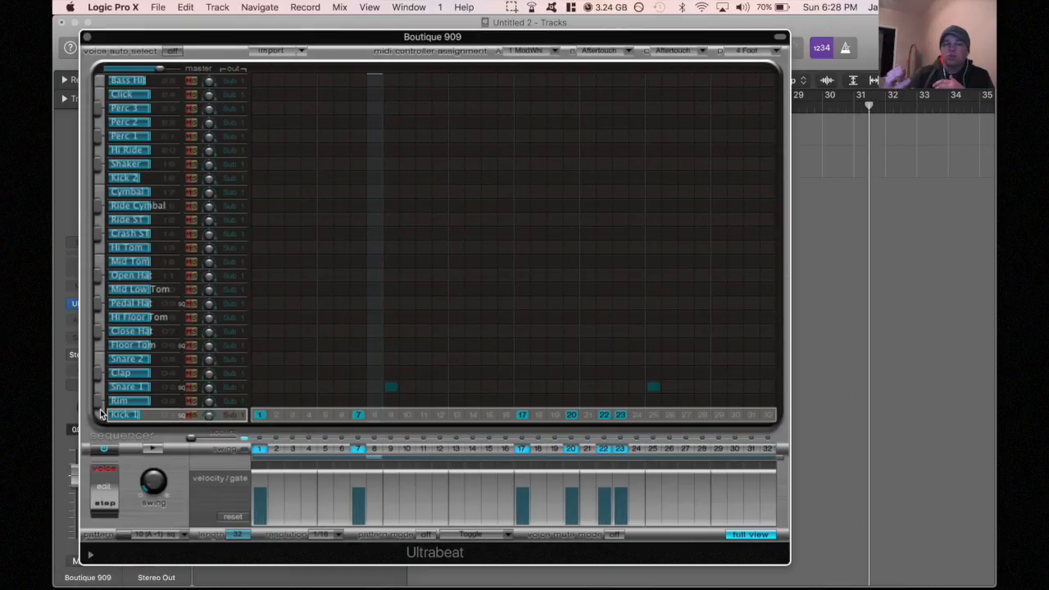
left_click(131, 276)
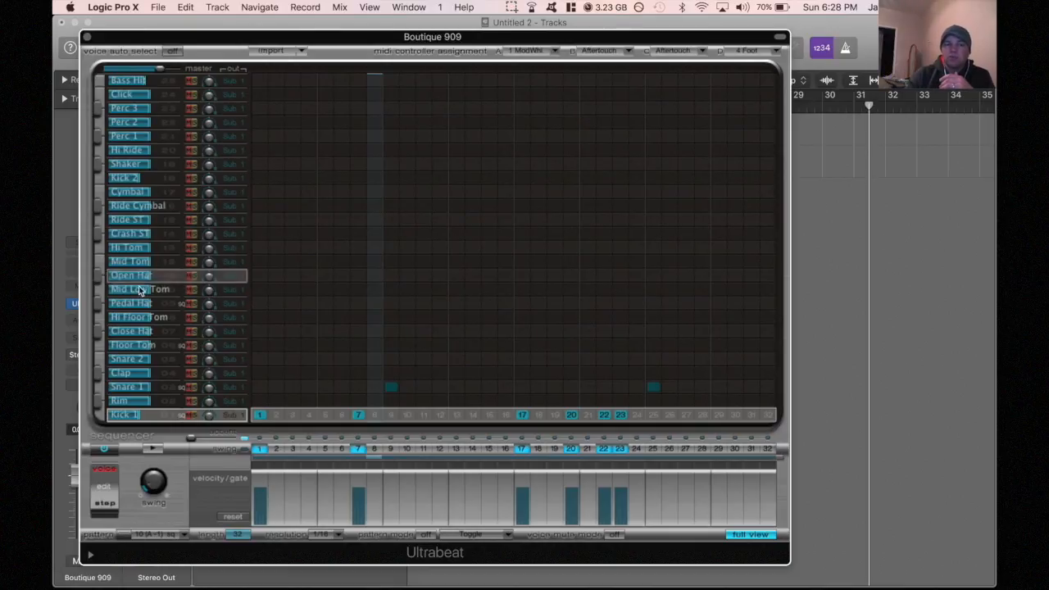
left_click(131, 345)
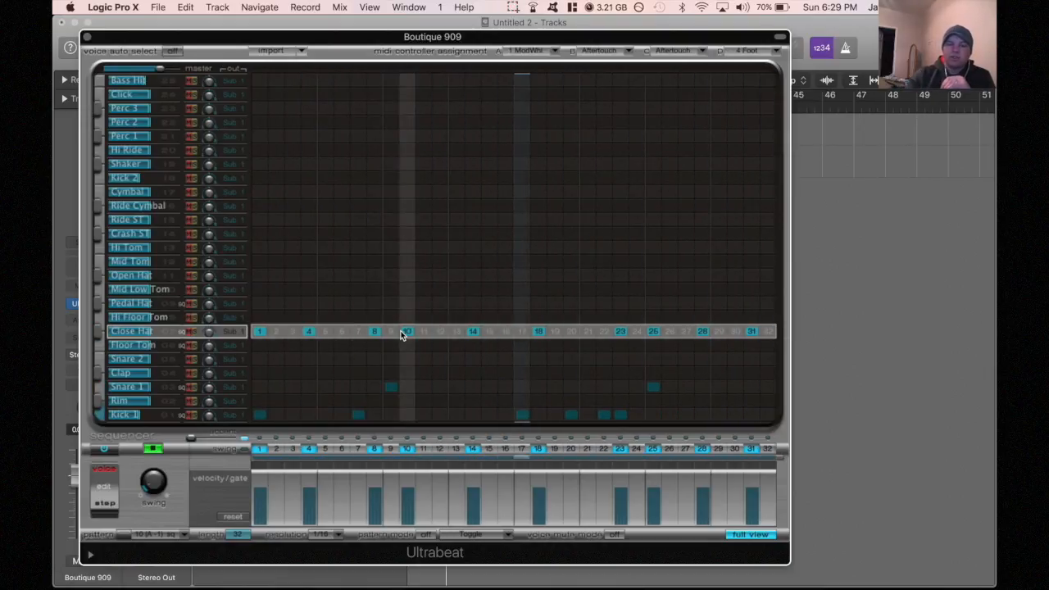
Alter the Close Hat steps randomly, then fill in extra hi-hat steps across the row.
right_click(401, 332)
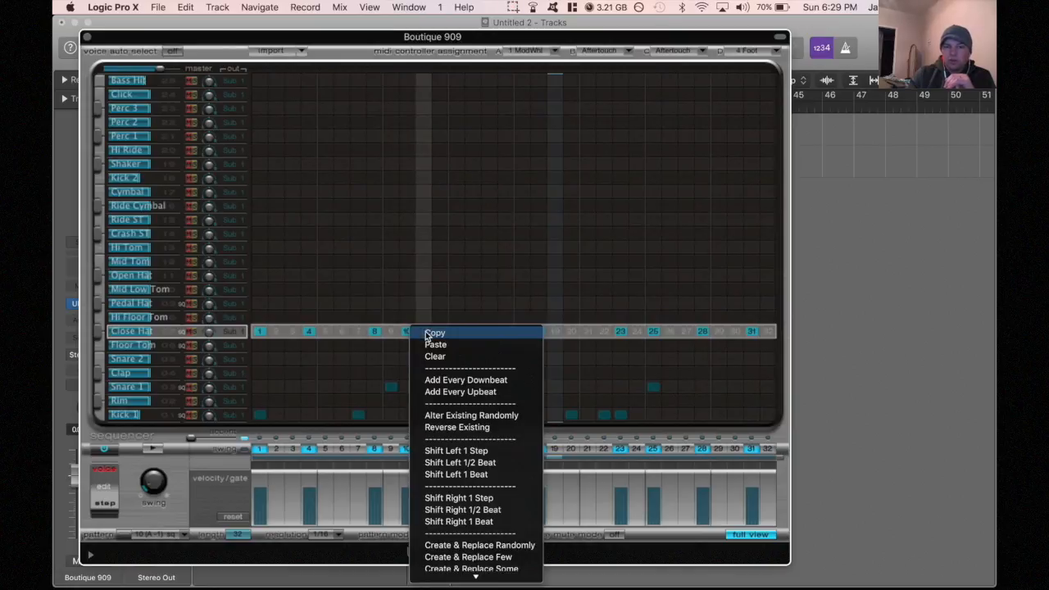
mouse_move(449, 416)
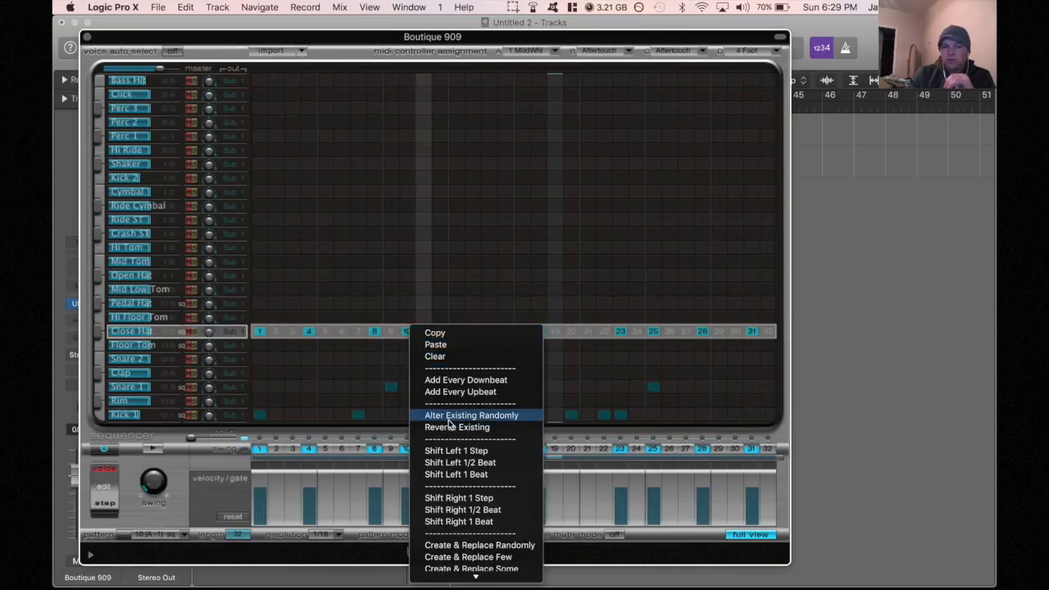
left_click(472, 414)
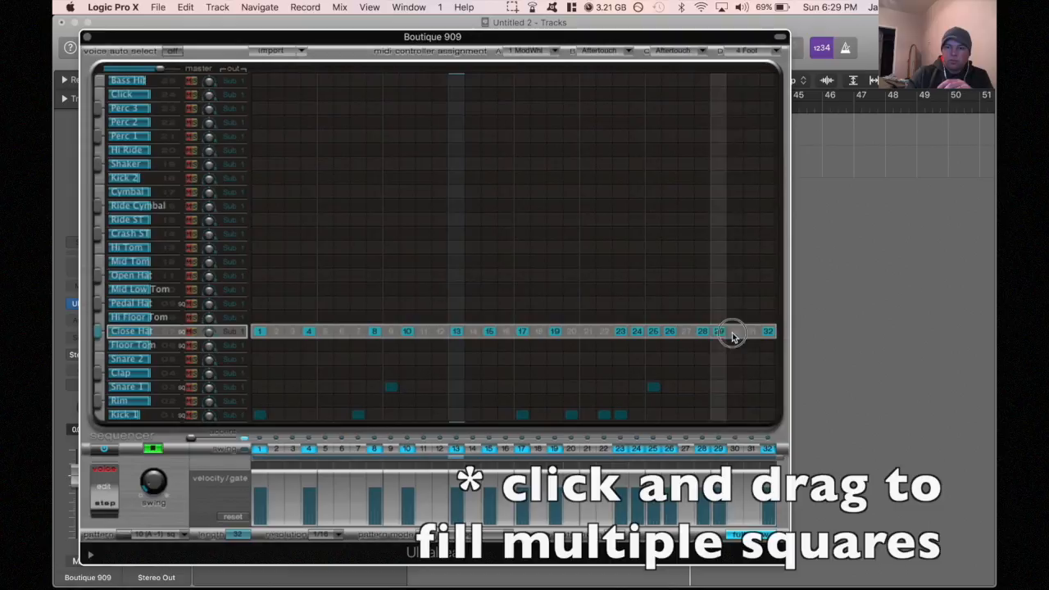
left_click(719, 332)
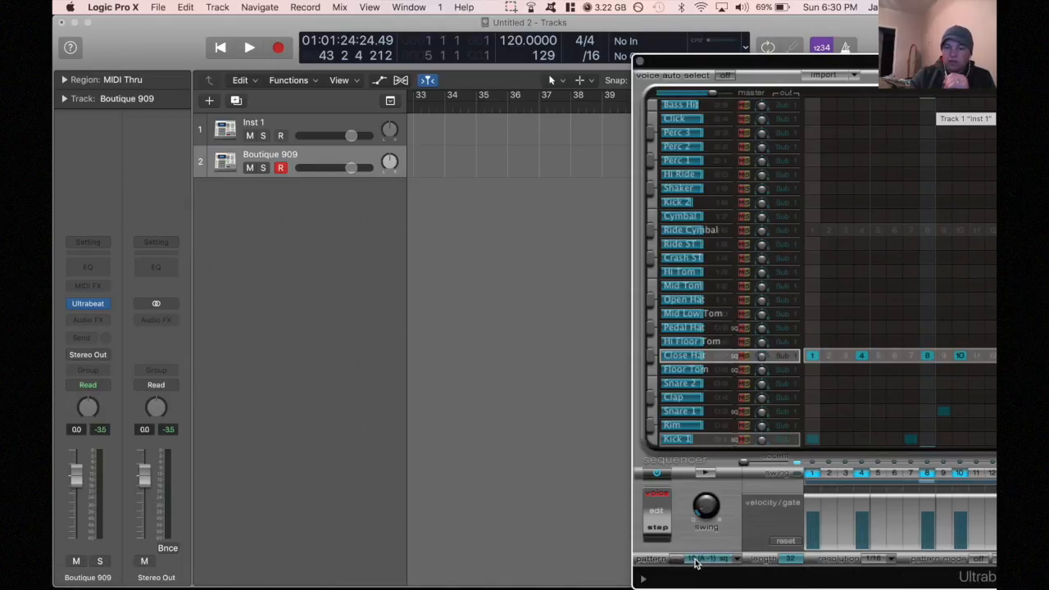
mouse_move(681, 562)
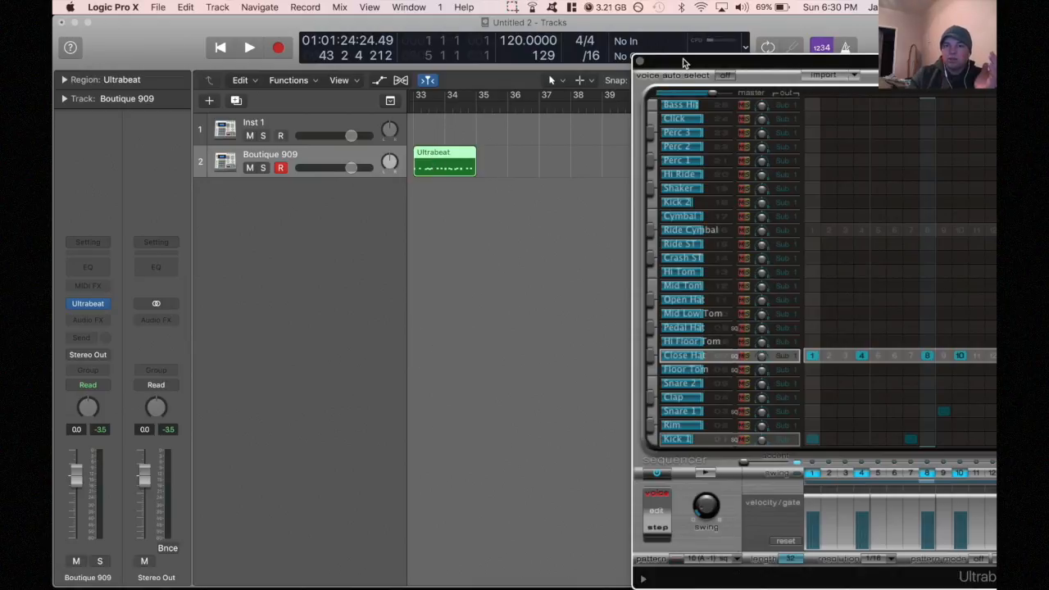
Move the Ultrabeat window aside and drop its pattern as a MIDI region on the Boutique 909 track.
left_click_drag(686, 62, 288, 316)
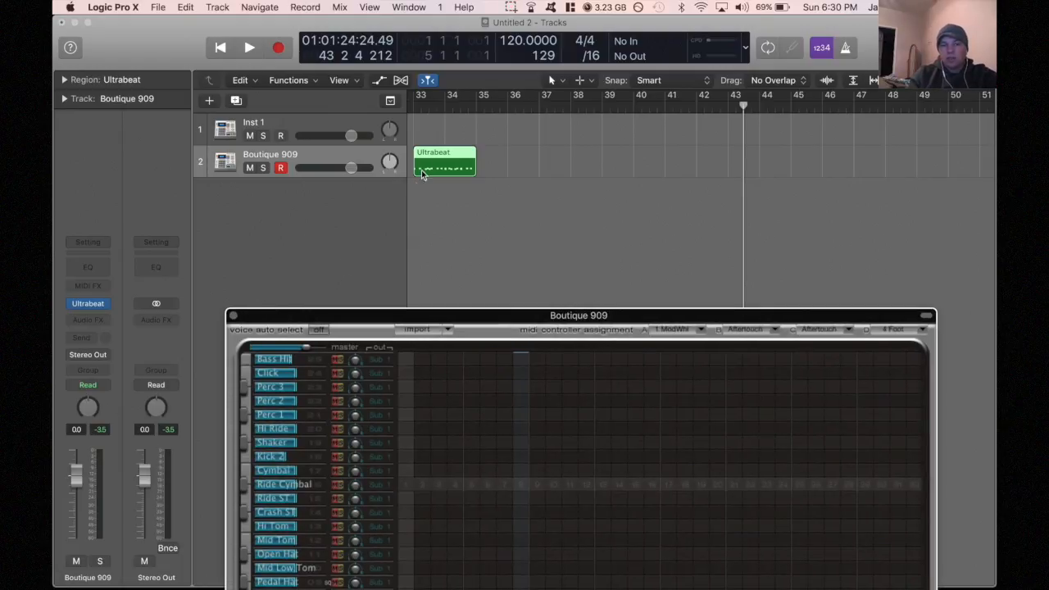
left_click_drag(444, 168, 501, 152)
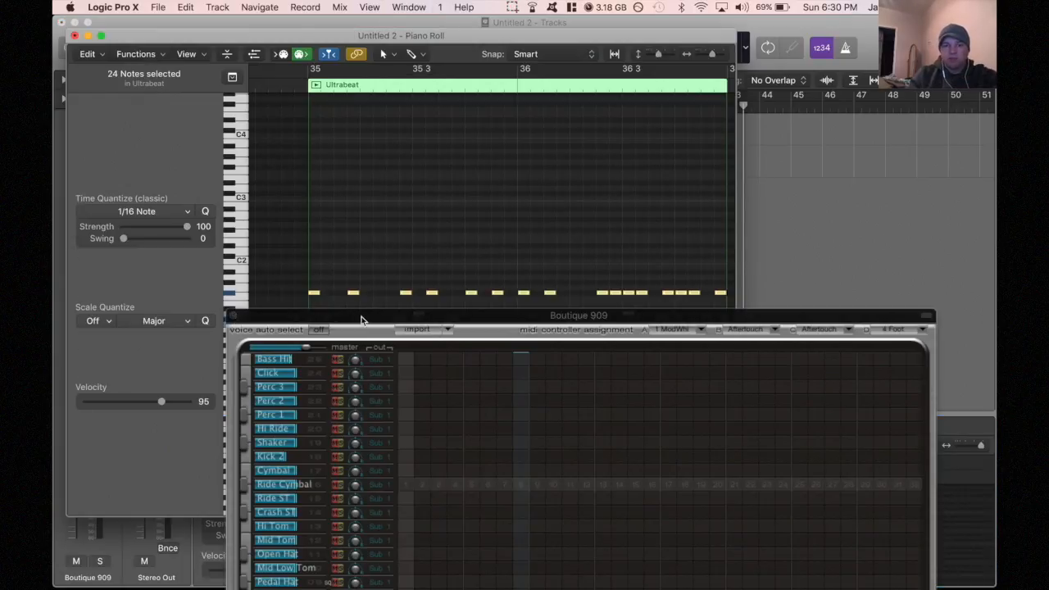
Inspect the second Ultrabeat region's drum notes in the Piano Roll, then close it.
key("cmd+4")
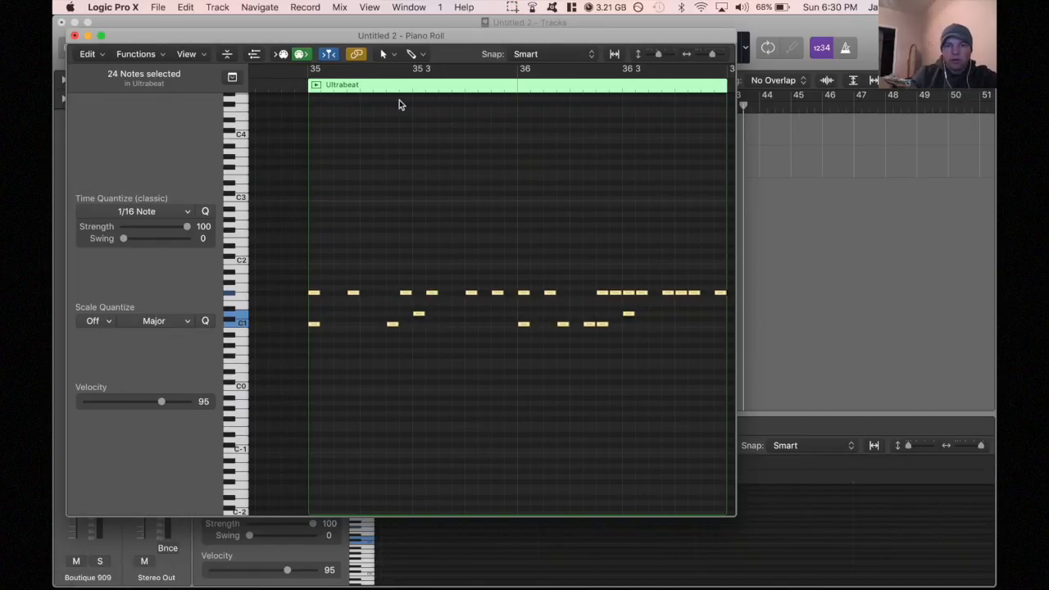
mouse_move(699, 286)
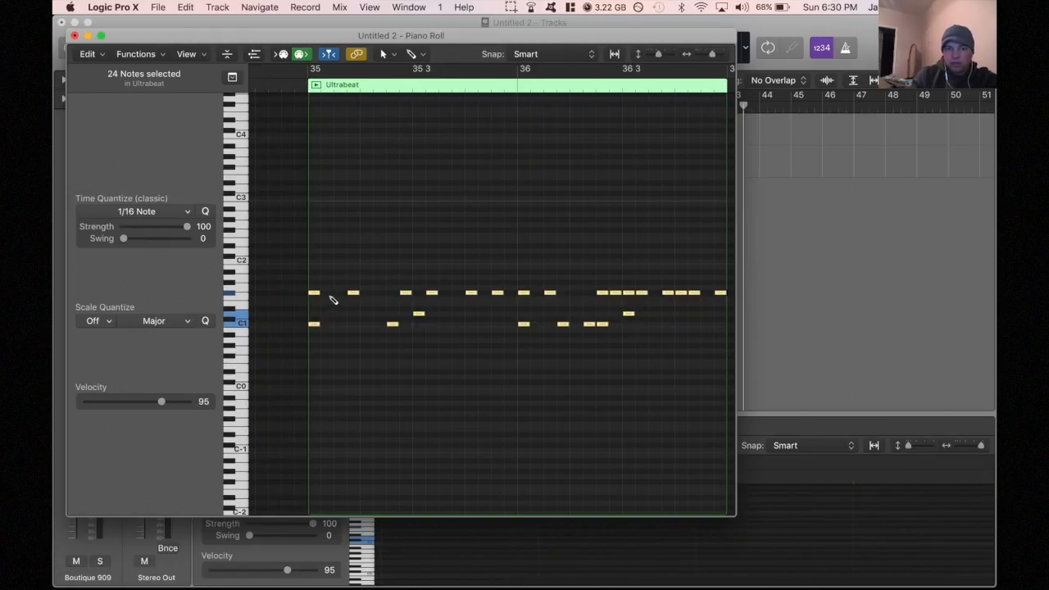
left_click(319, 292)
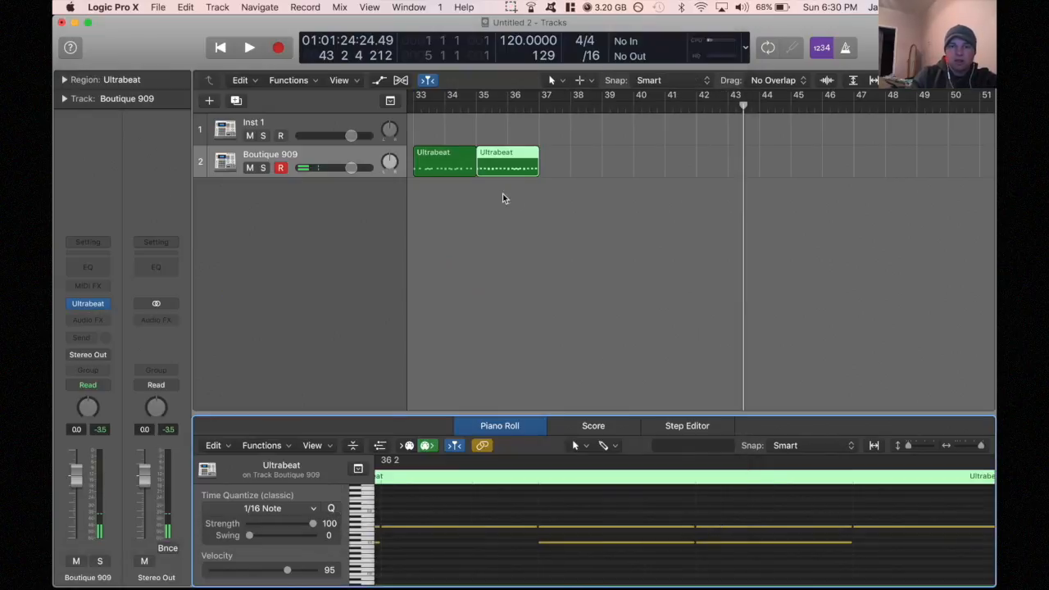
left_click(249, 47)
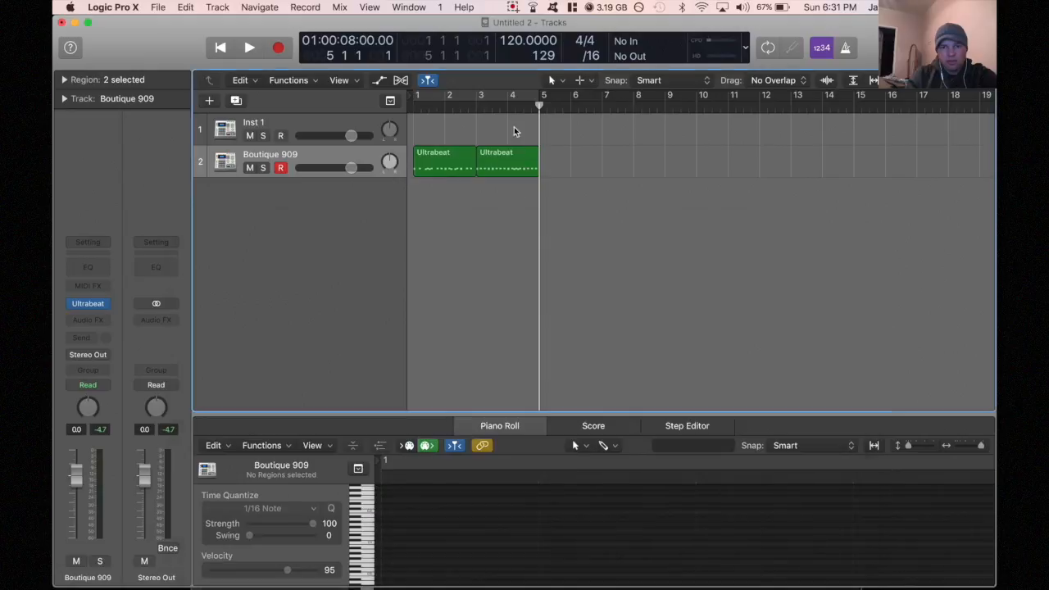
Close the Piano Roll, play the beat back and reopen the Boutique 909 Ultrabeat window.
left_click(506, 159)
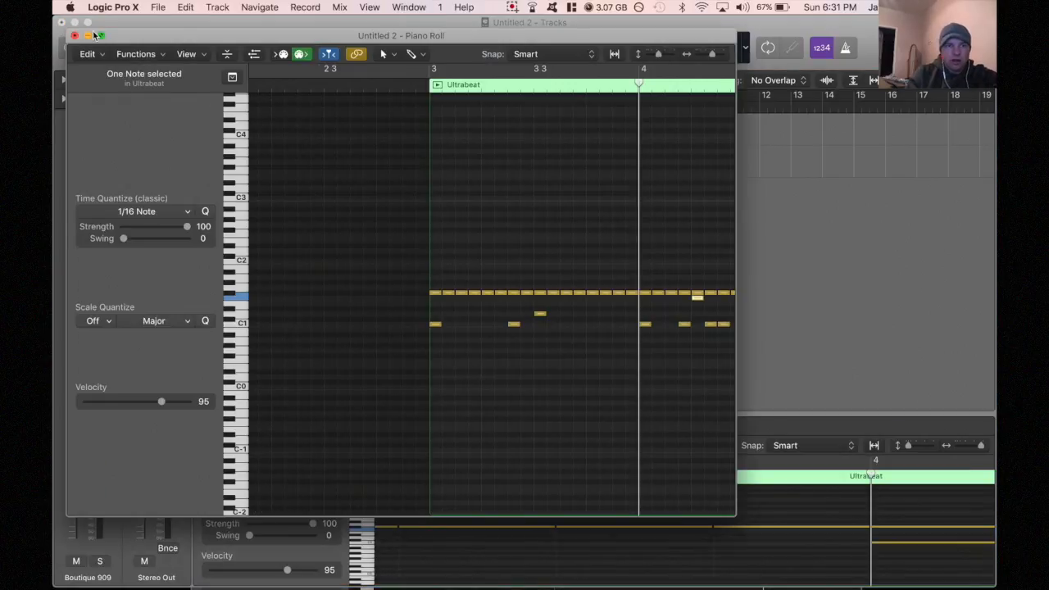
left_click(74, 35)
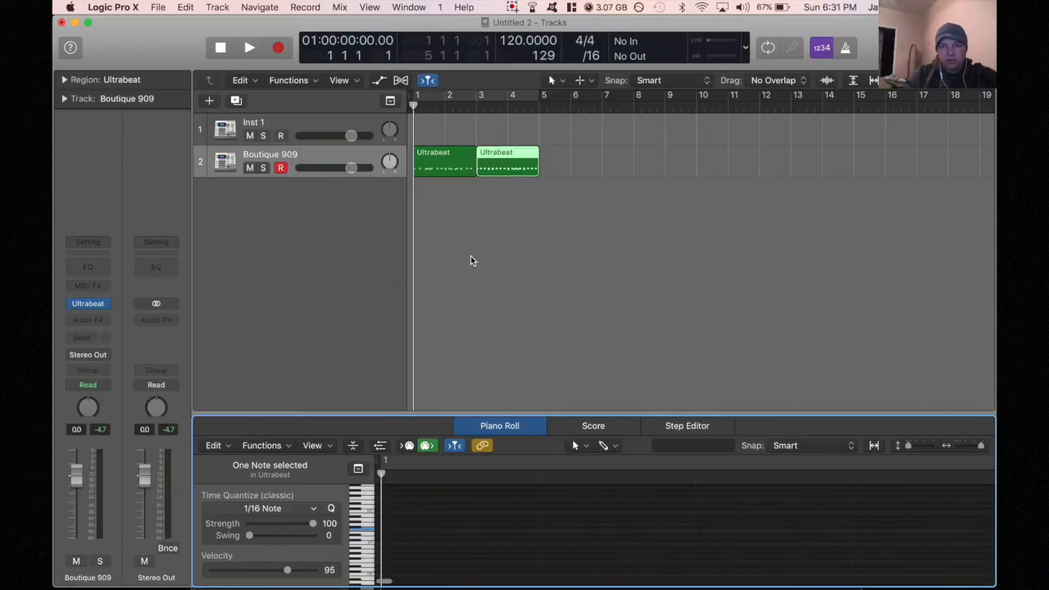
left_click(249, 47)
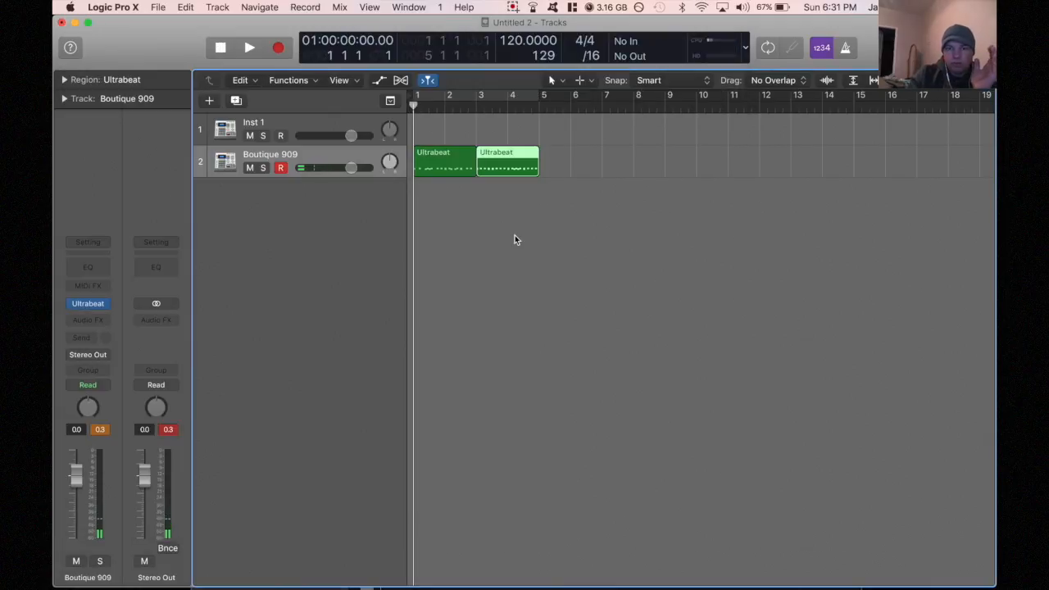
left_click(249, 47)
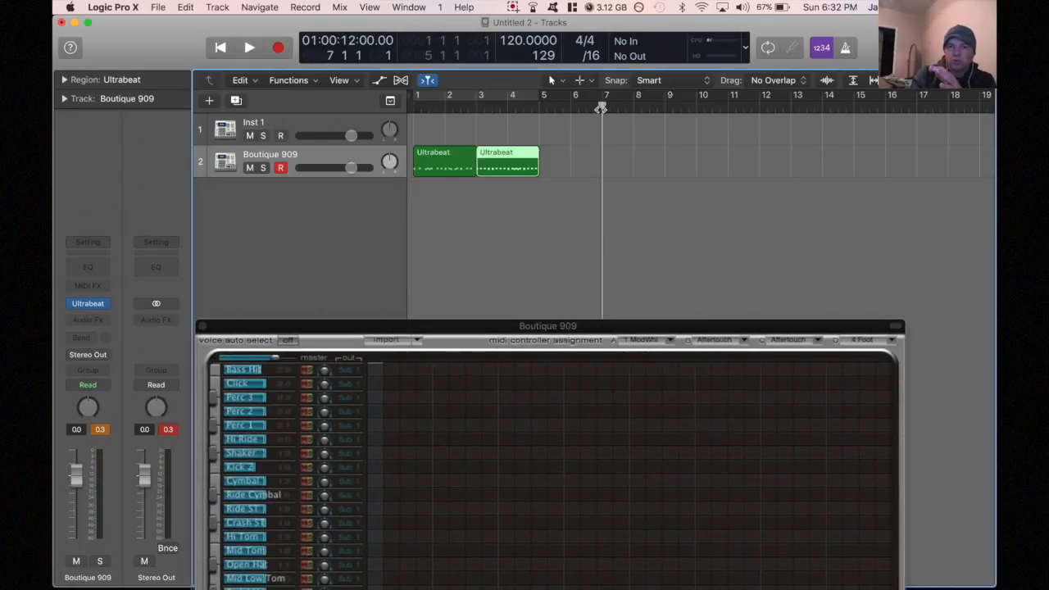
Copy both drum regions to bars 5, 9 and 13 so the beat extends to bar 17.
left_click(250, 47)
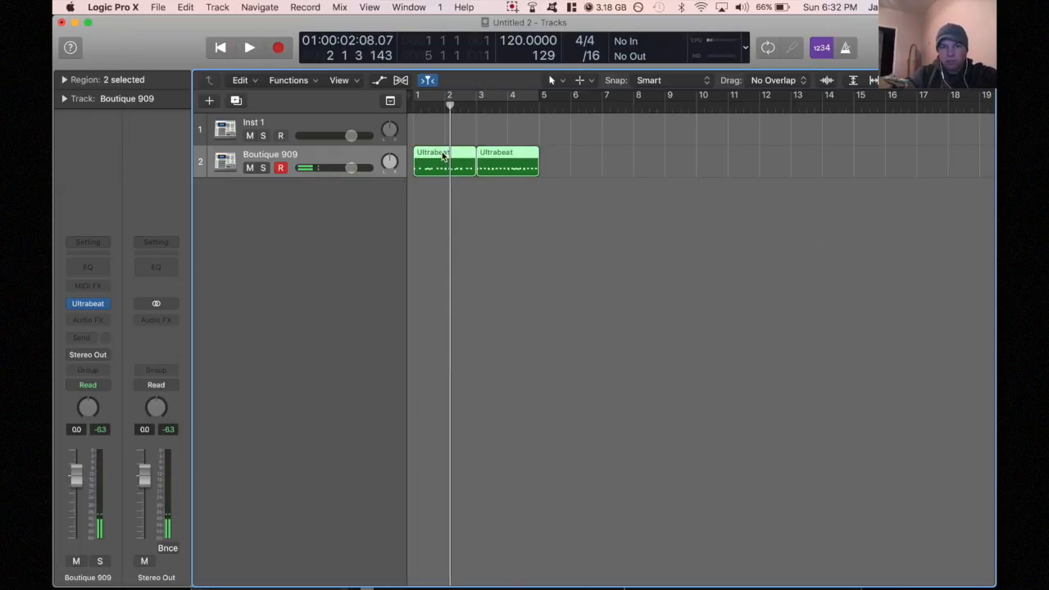
left_click_drag(476, 160, 569, 160)
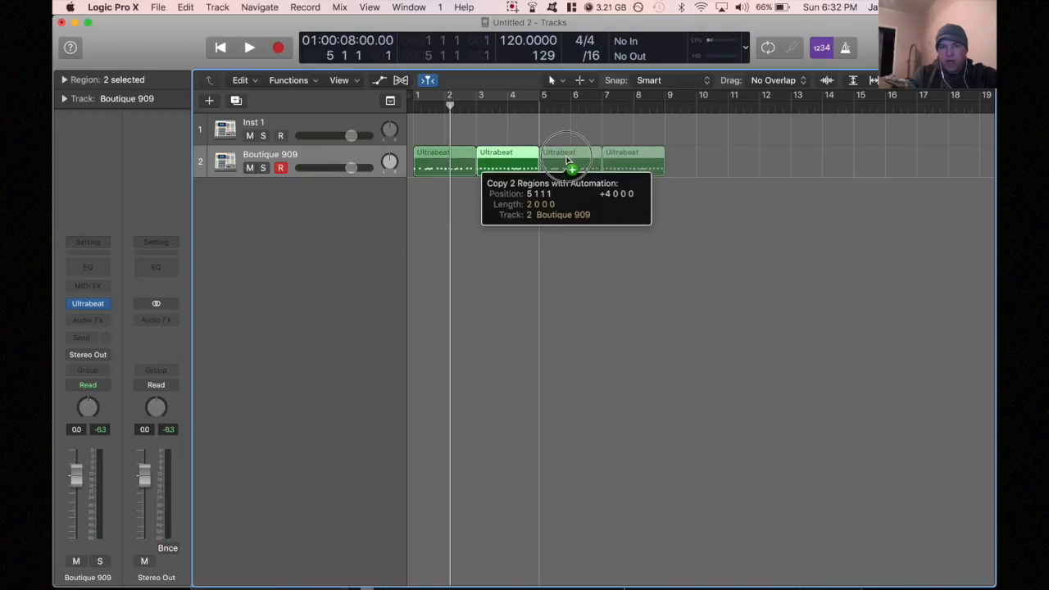
left_click_drag(569, 160, 686, 156)
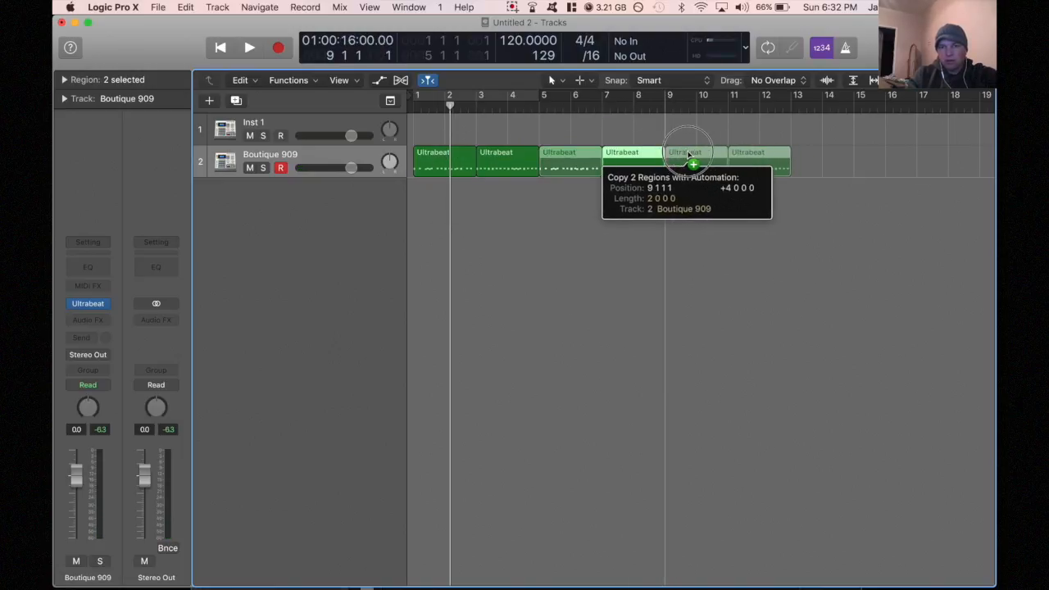
left_click_drag(688, 160, 815, 160)
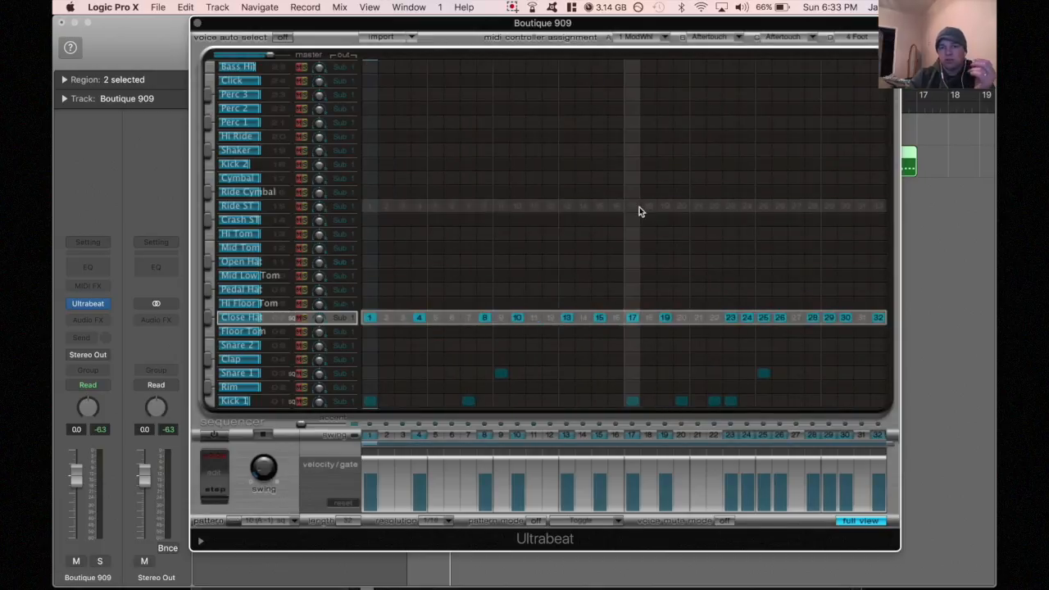
Add a Ride ST hit on step 17 plus further hits, then close Ultrabeat.
left_click(746, 220)
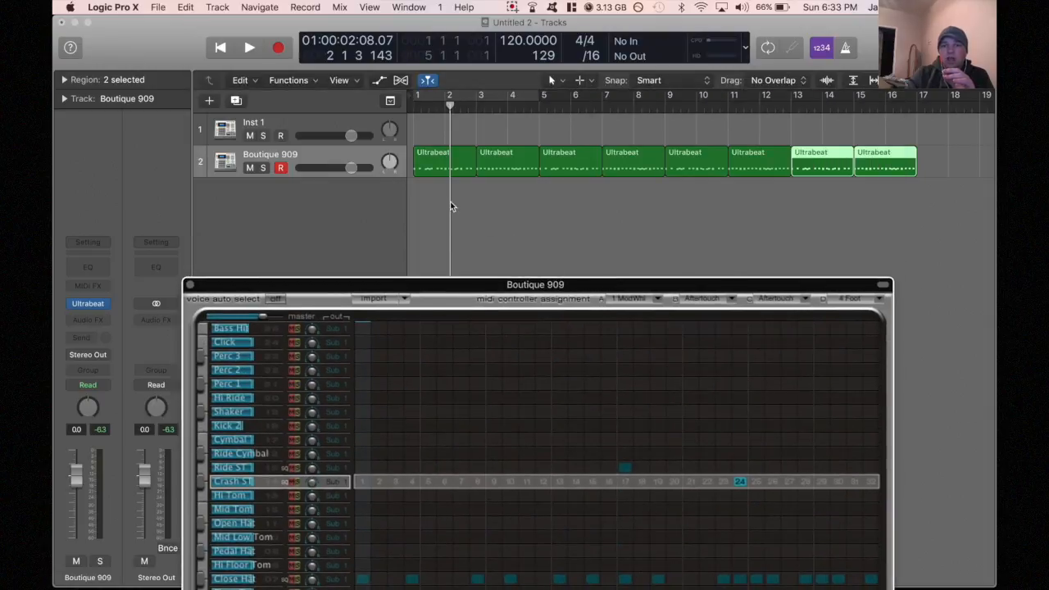
left_click(873, 168)
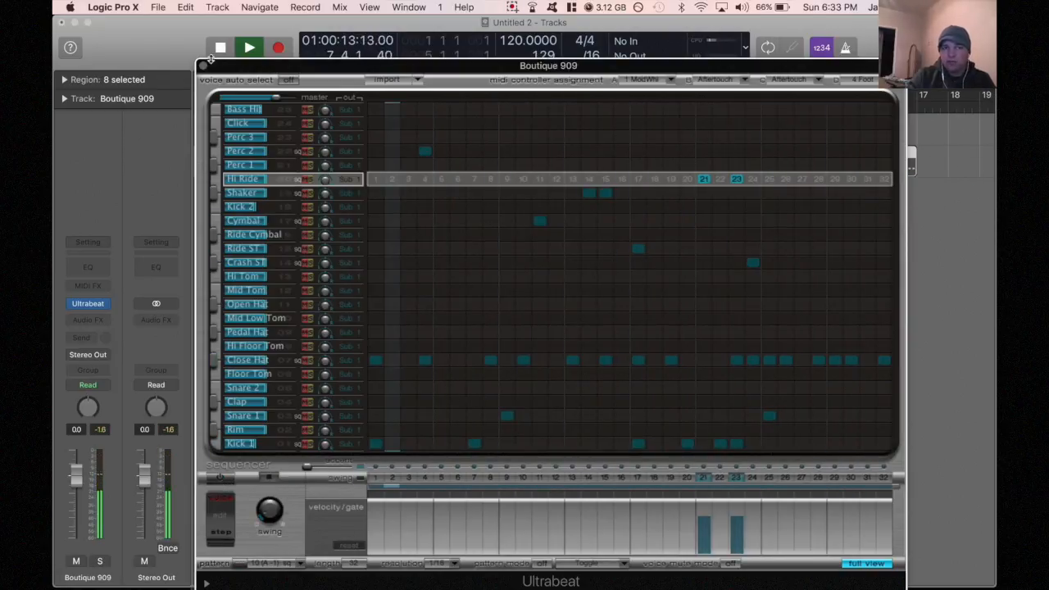
left_click(201, 66)
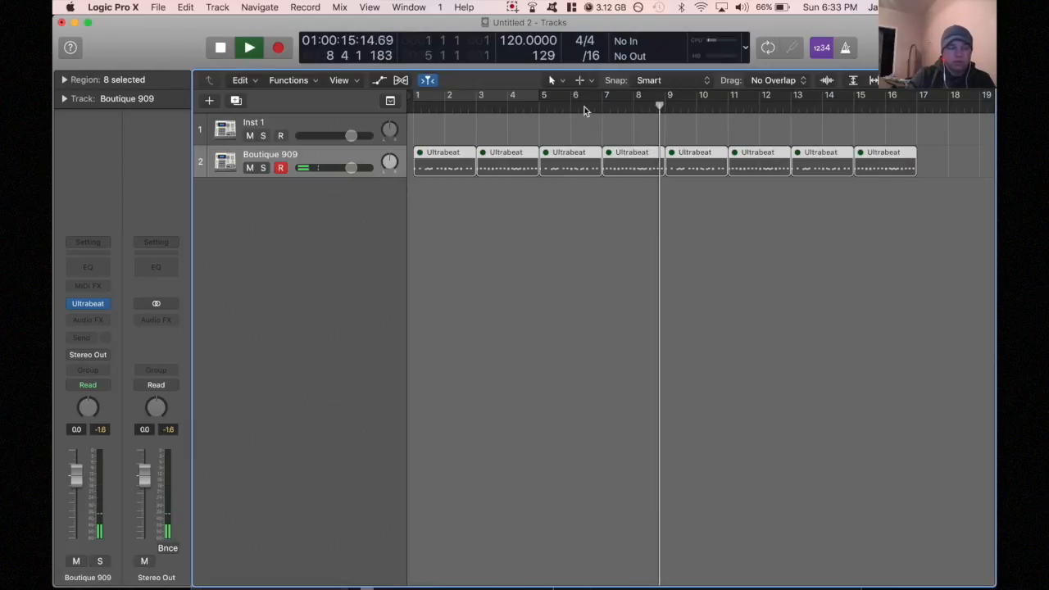